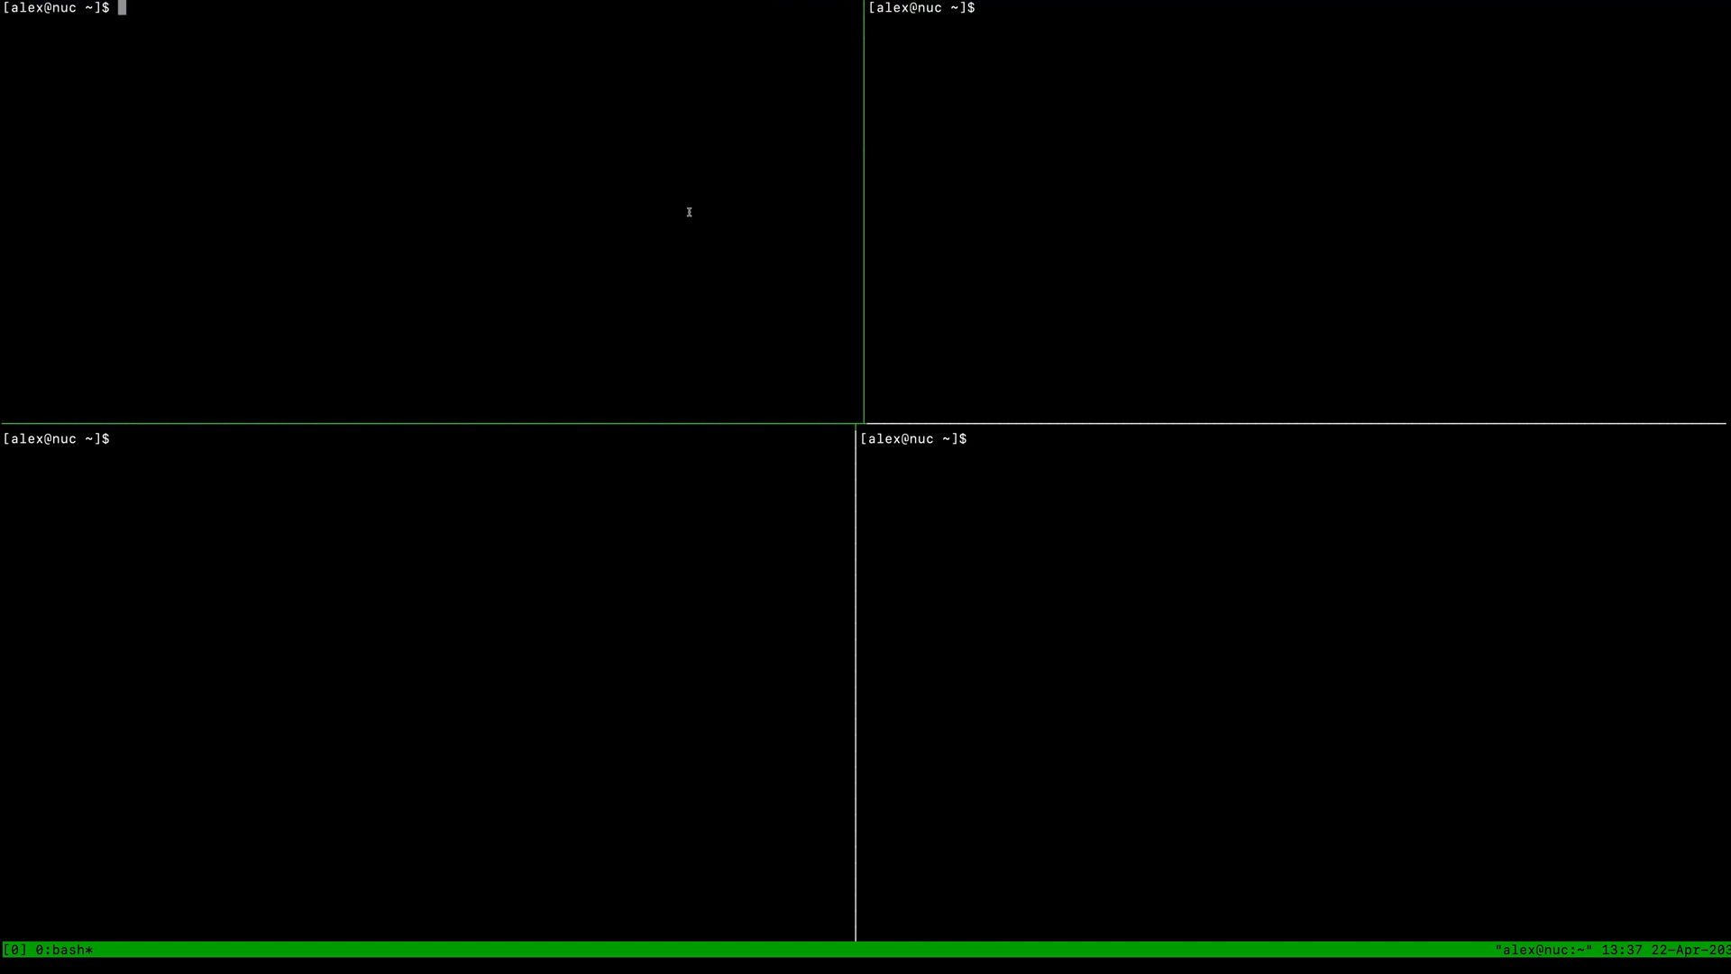
# List namespaces with faas-cli ns and show dev's YAML with its openfaas: "1" annotation
pyautogui.write('faas-cli')
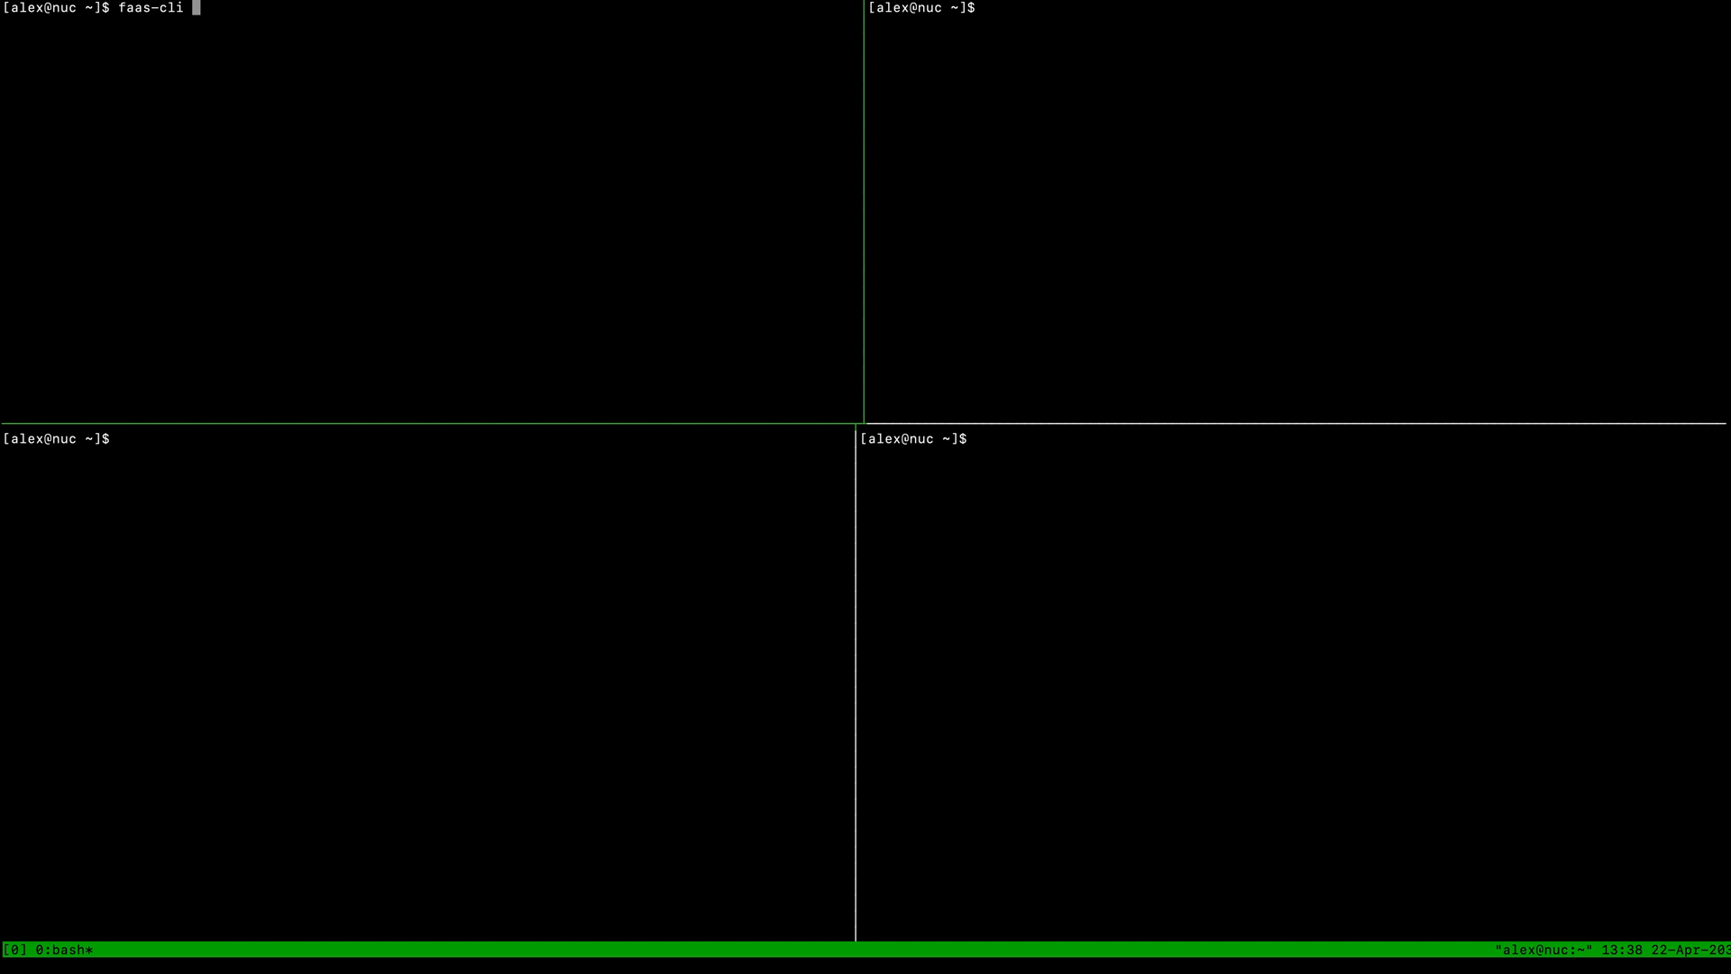
pyautogui.write('ns')
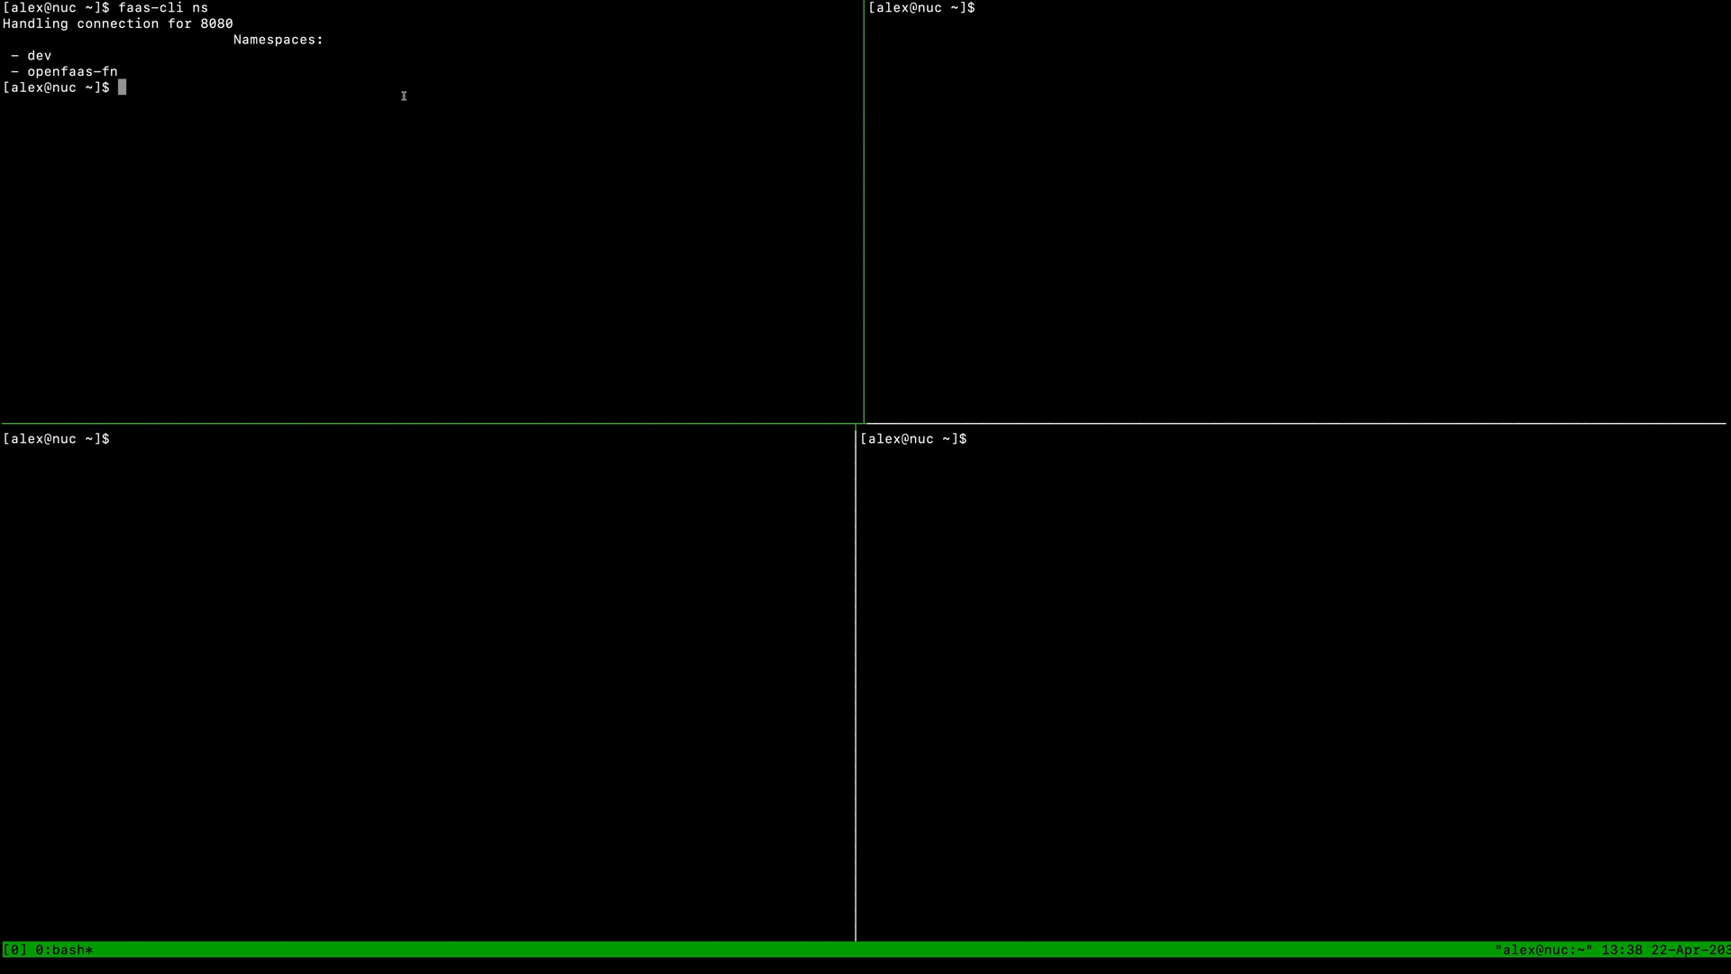
pyautogui.write('kubectl get n')
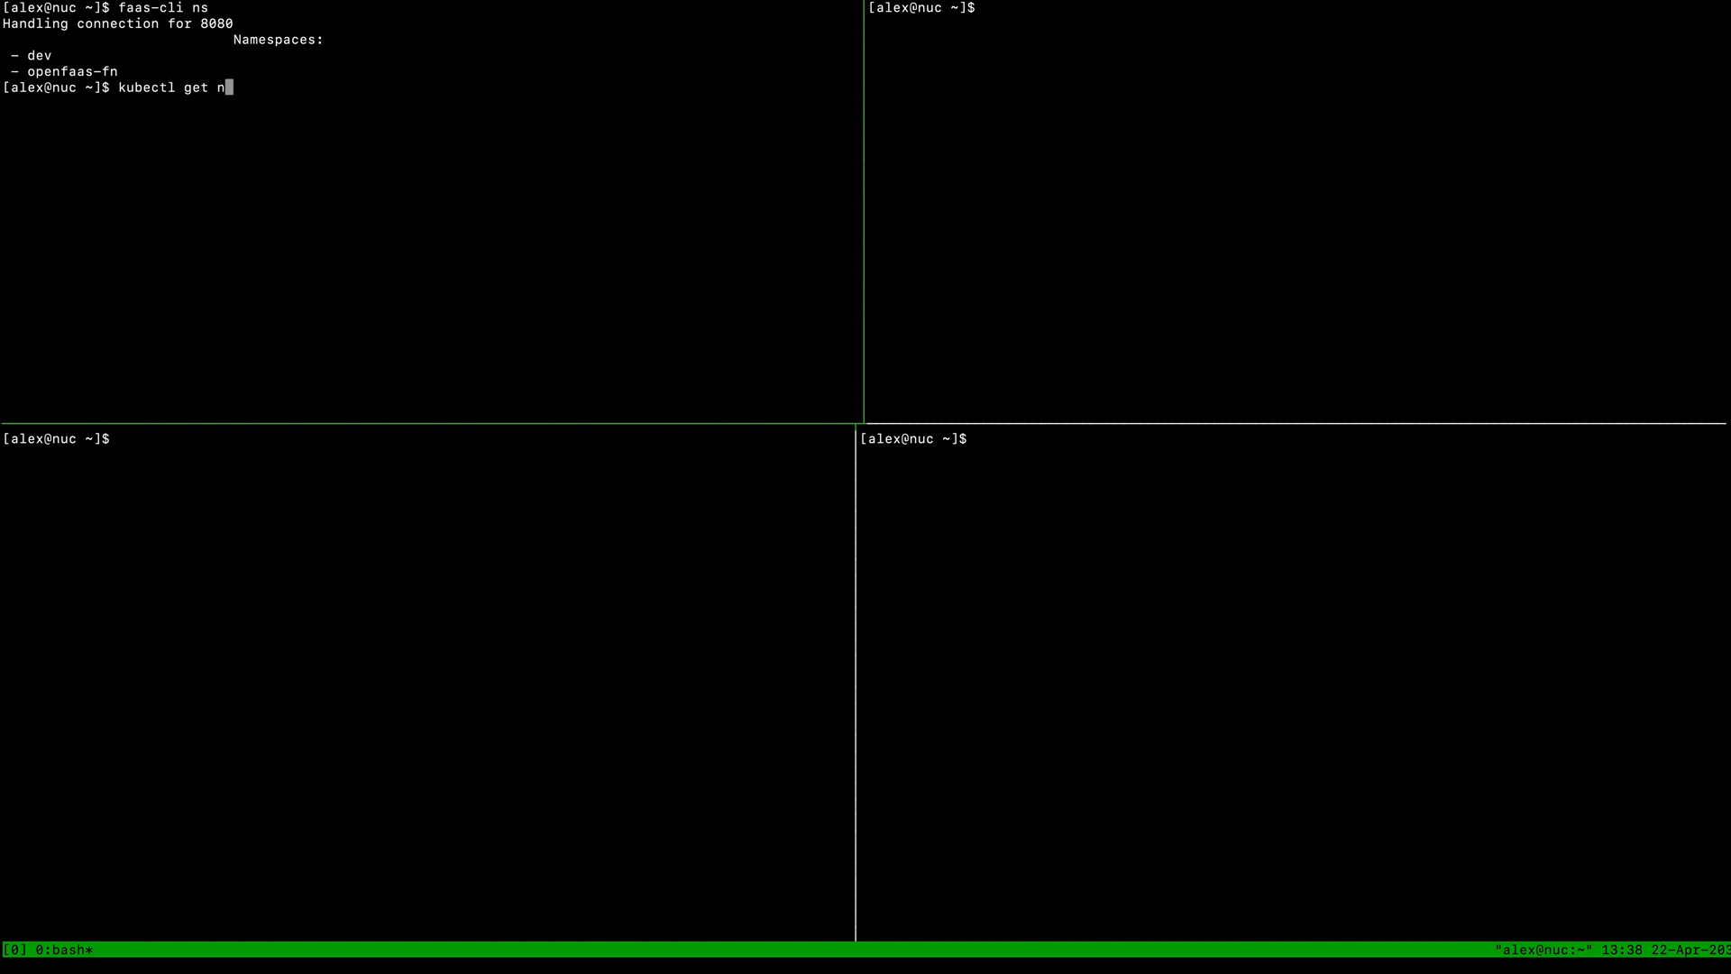
pyautogui.write('s')
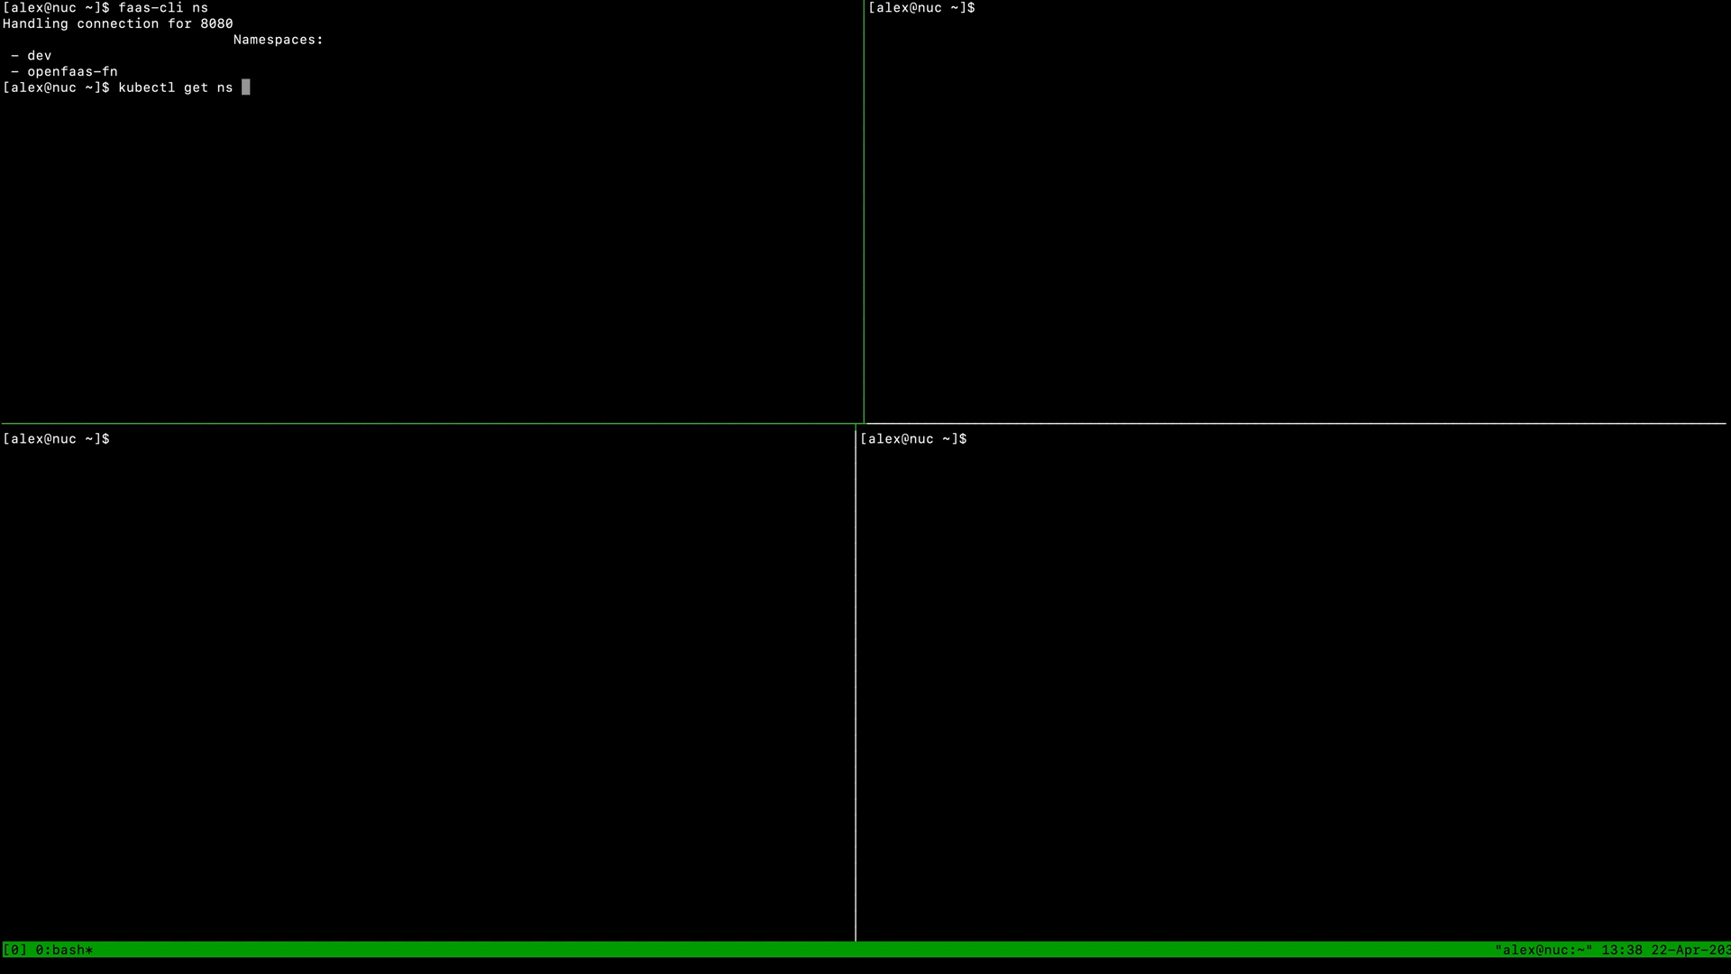
pyautogui.write('dev -o yaml')
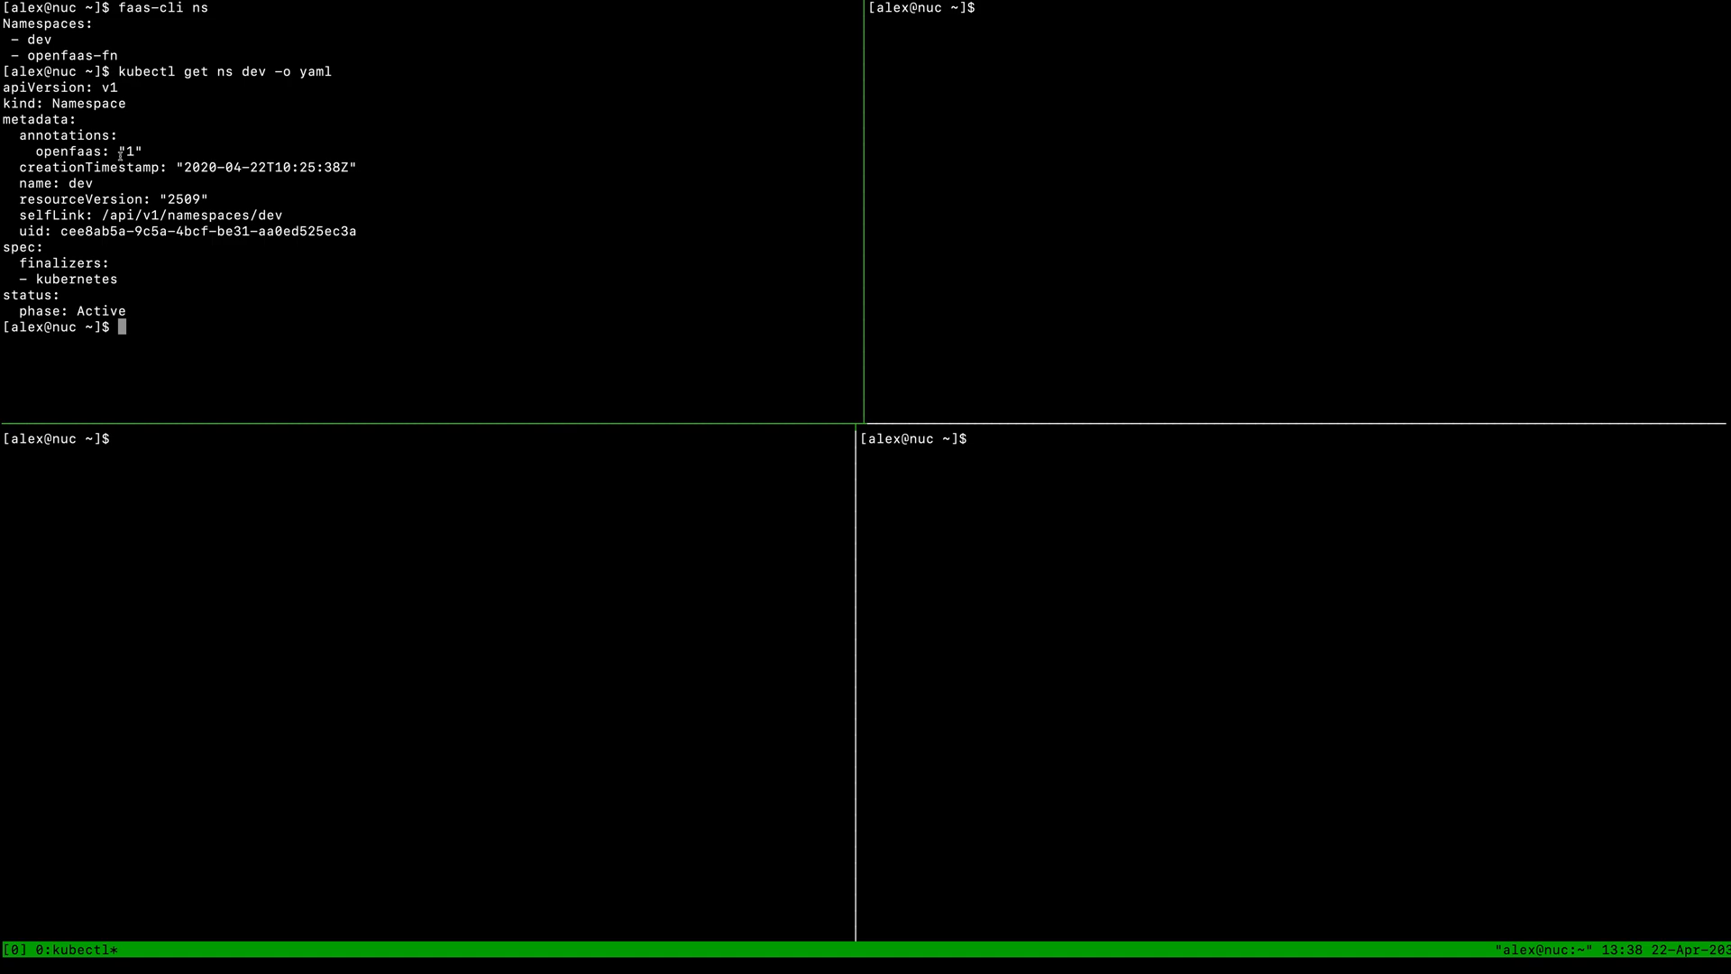
pyautogui.doubleClick(57, 56)
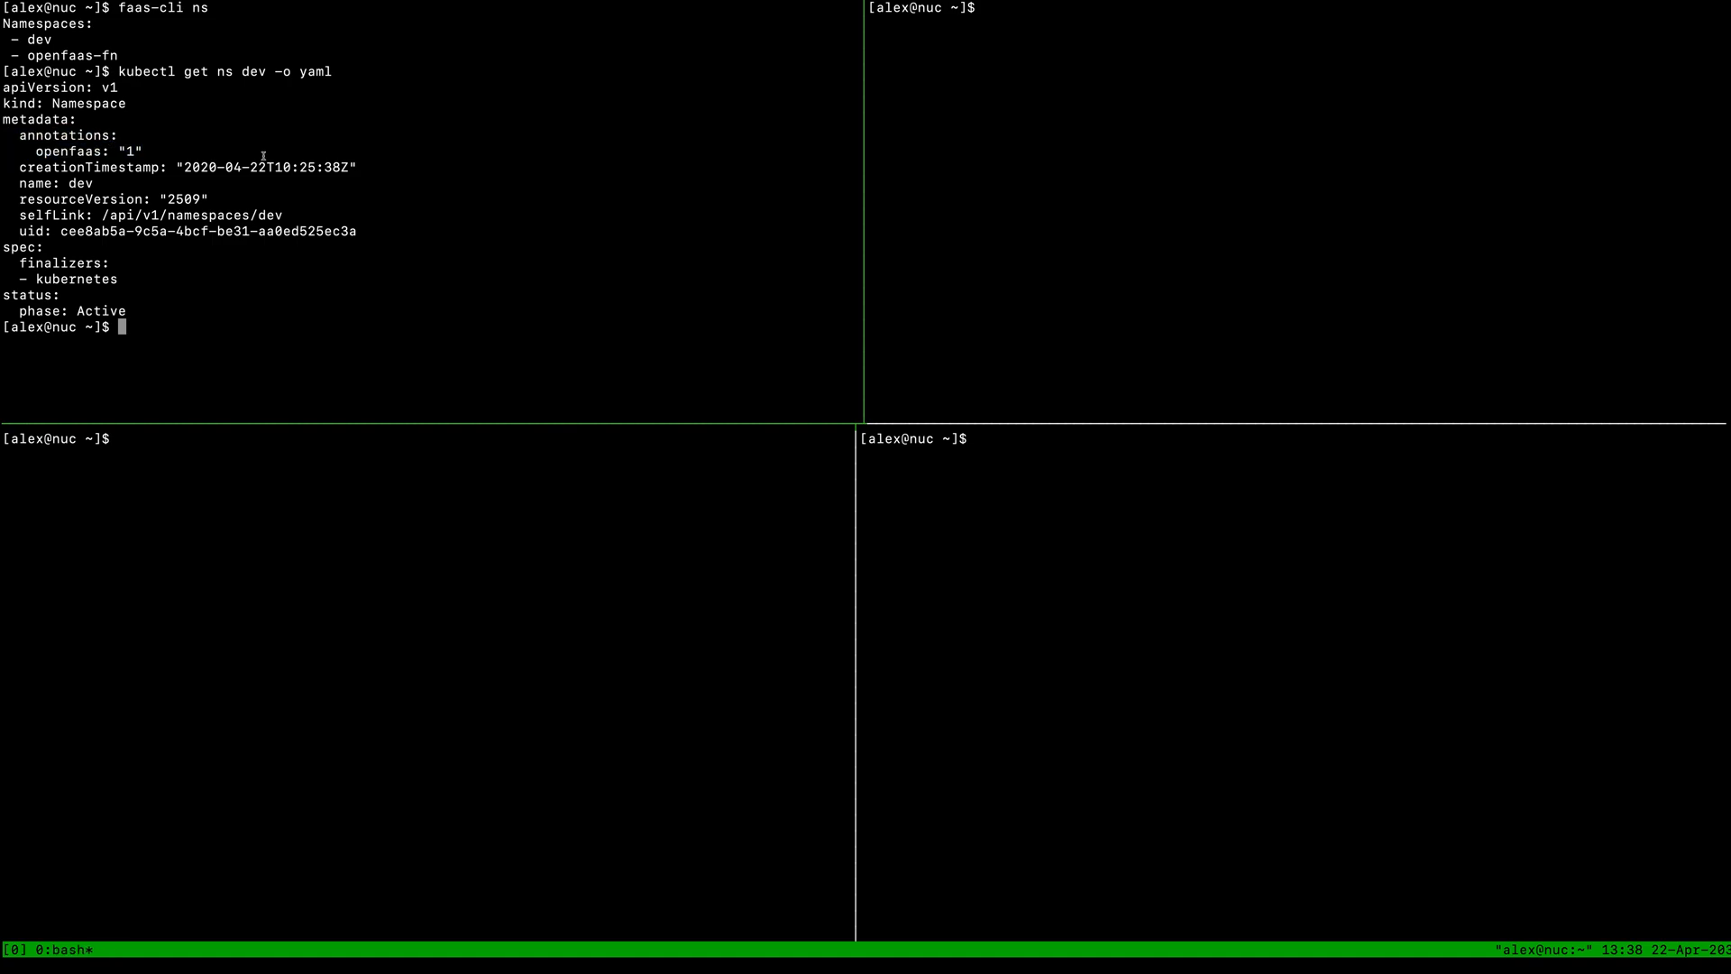
pyautogui.write('faas-cli list -n dev')
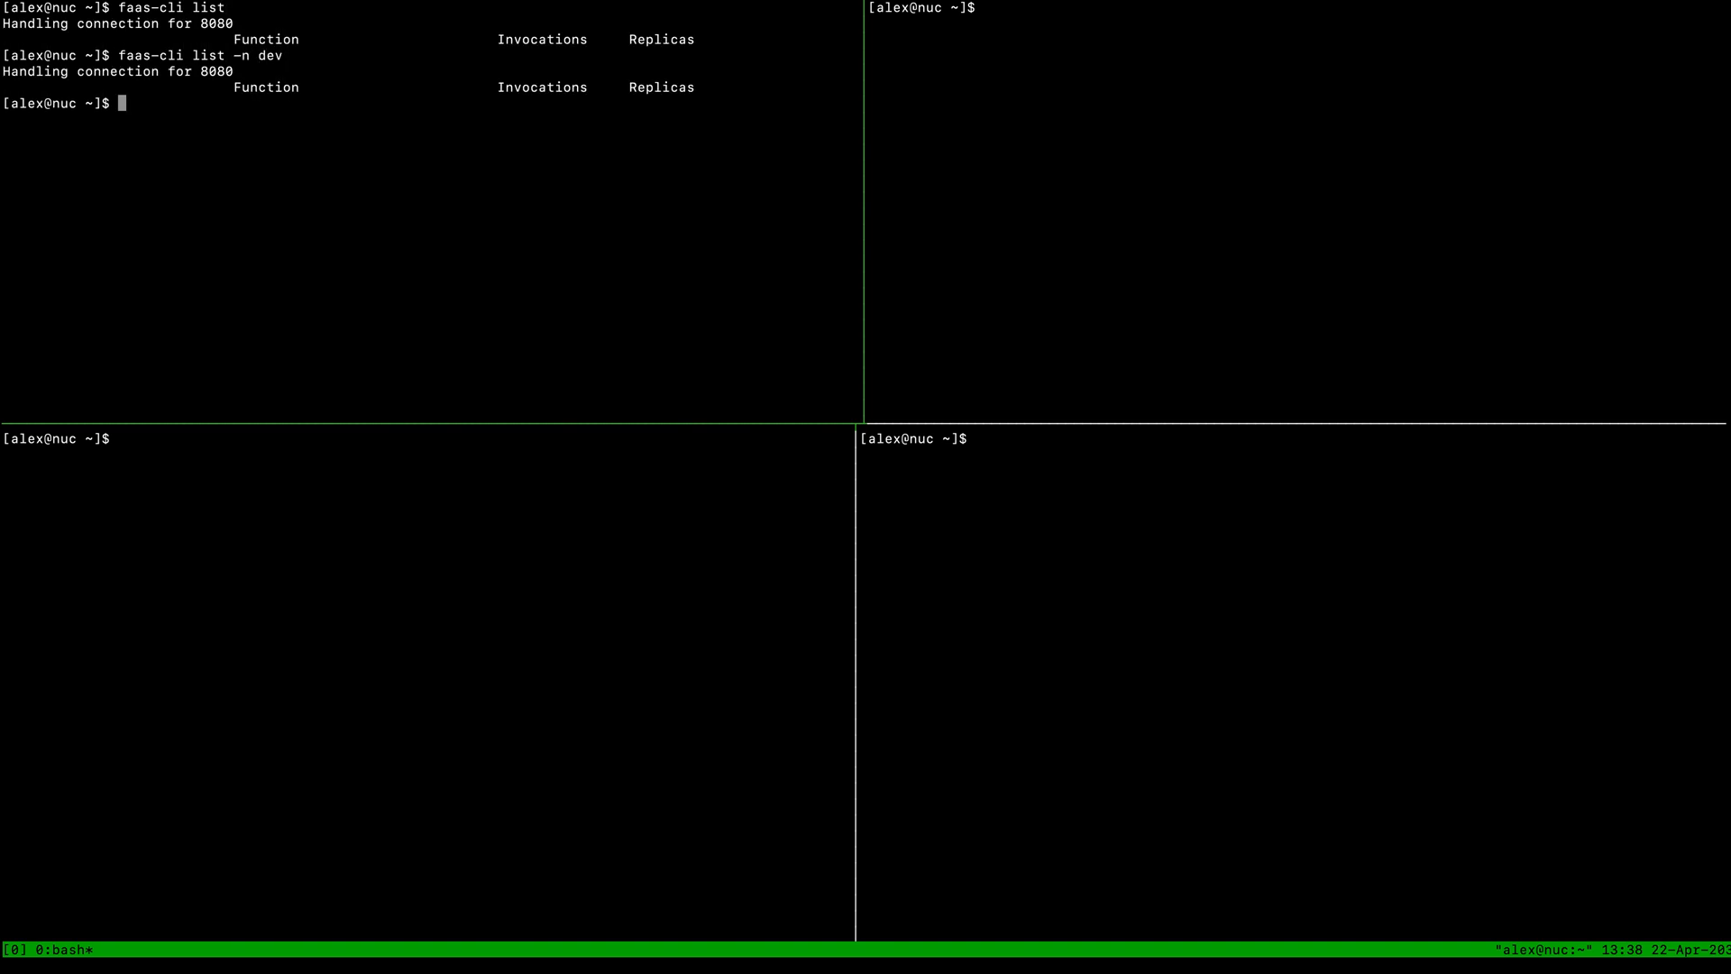
# Store-deploy nodeinfo to the default namespace and figlet to dev, then list both
pyautogui.write('faas-cli deploy')
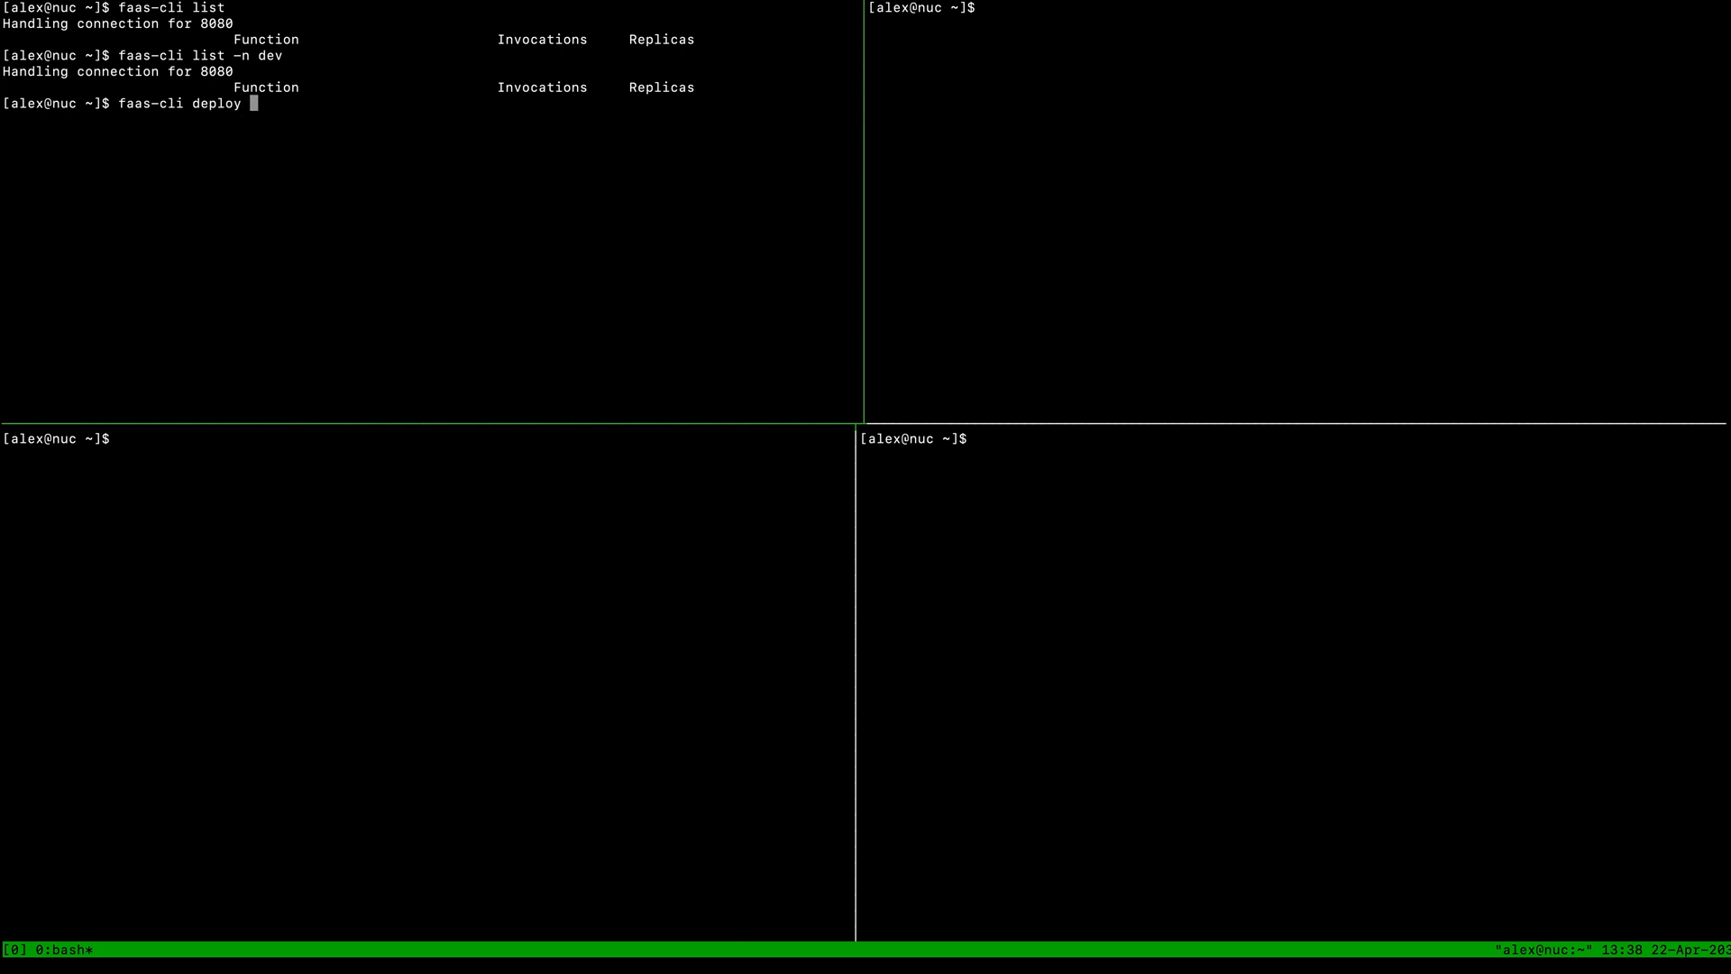
pyautogui.write('figlet')
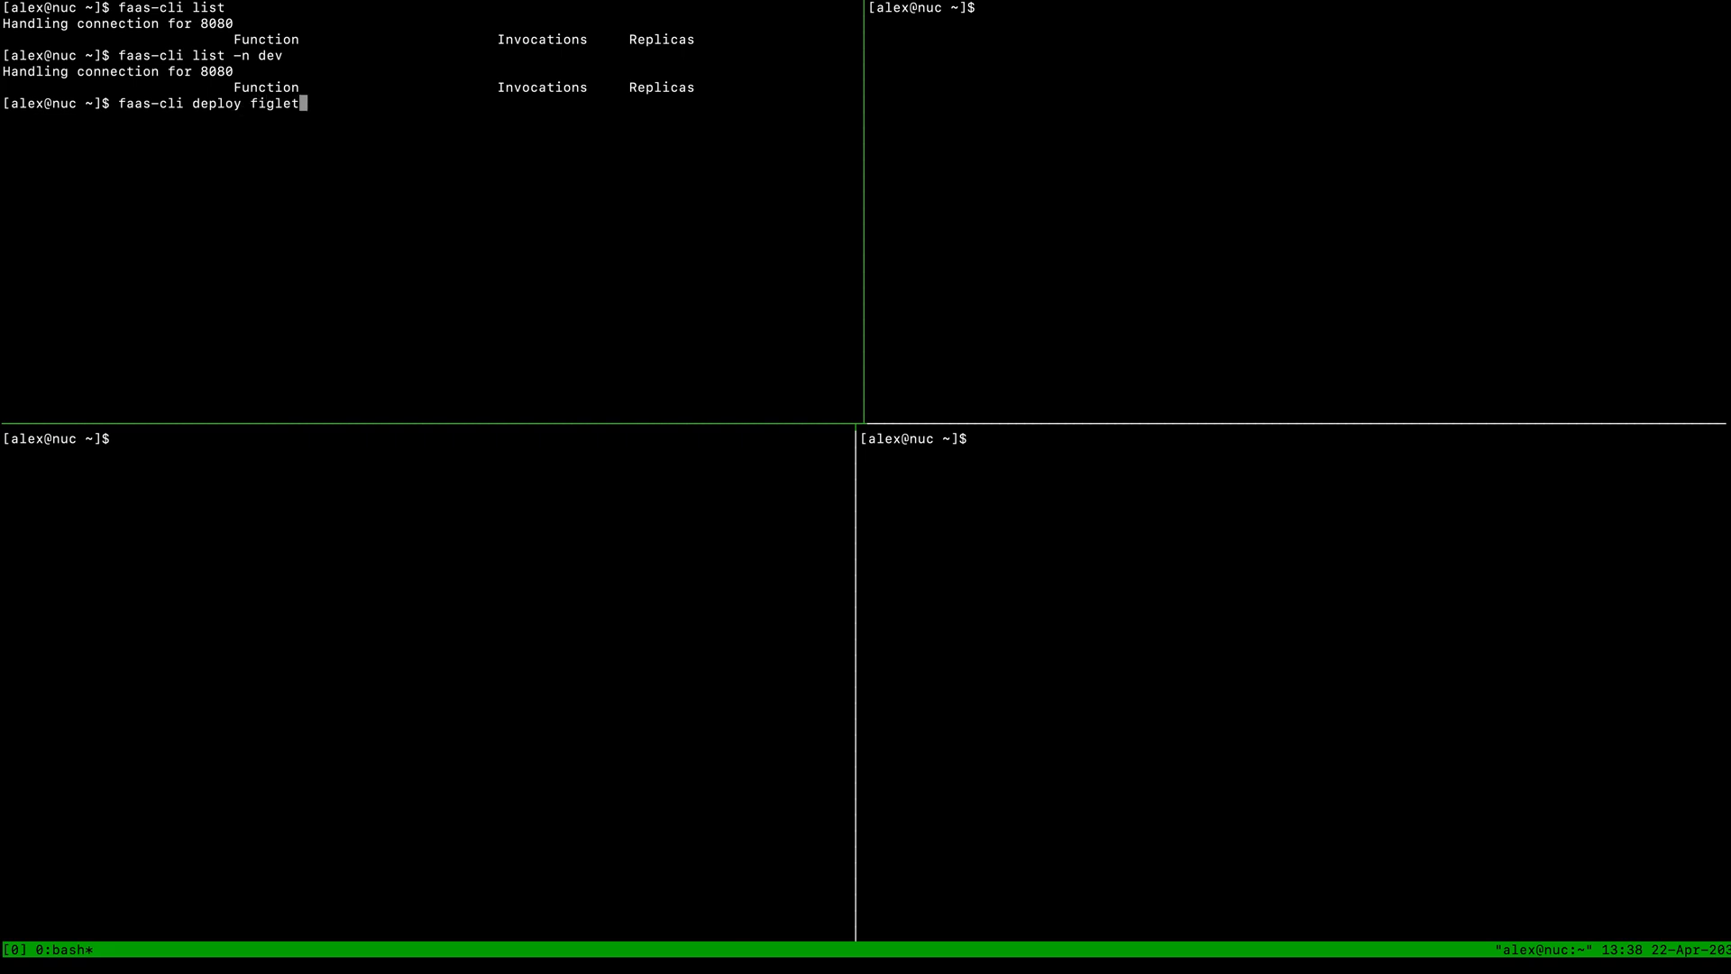
pyautogui.write('nodeinfo')
pyautogui.write('faas-cli store deploy')
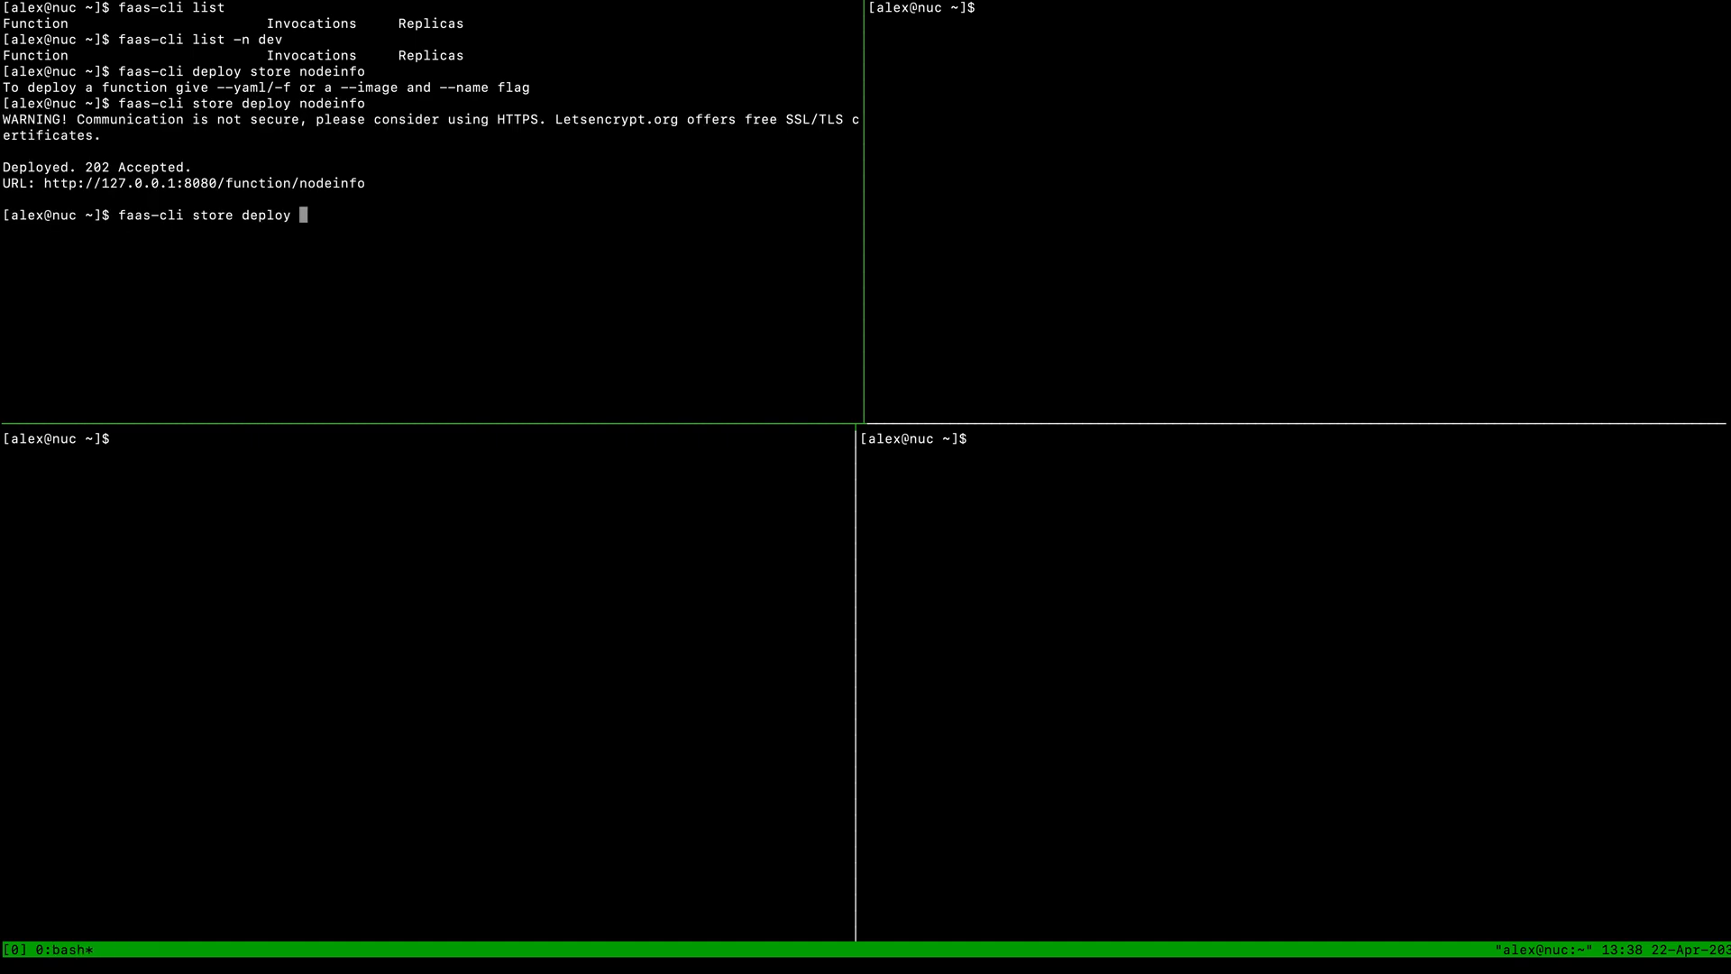
pyautogui.write('figlet -n dev')
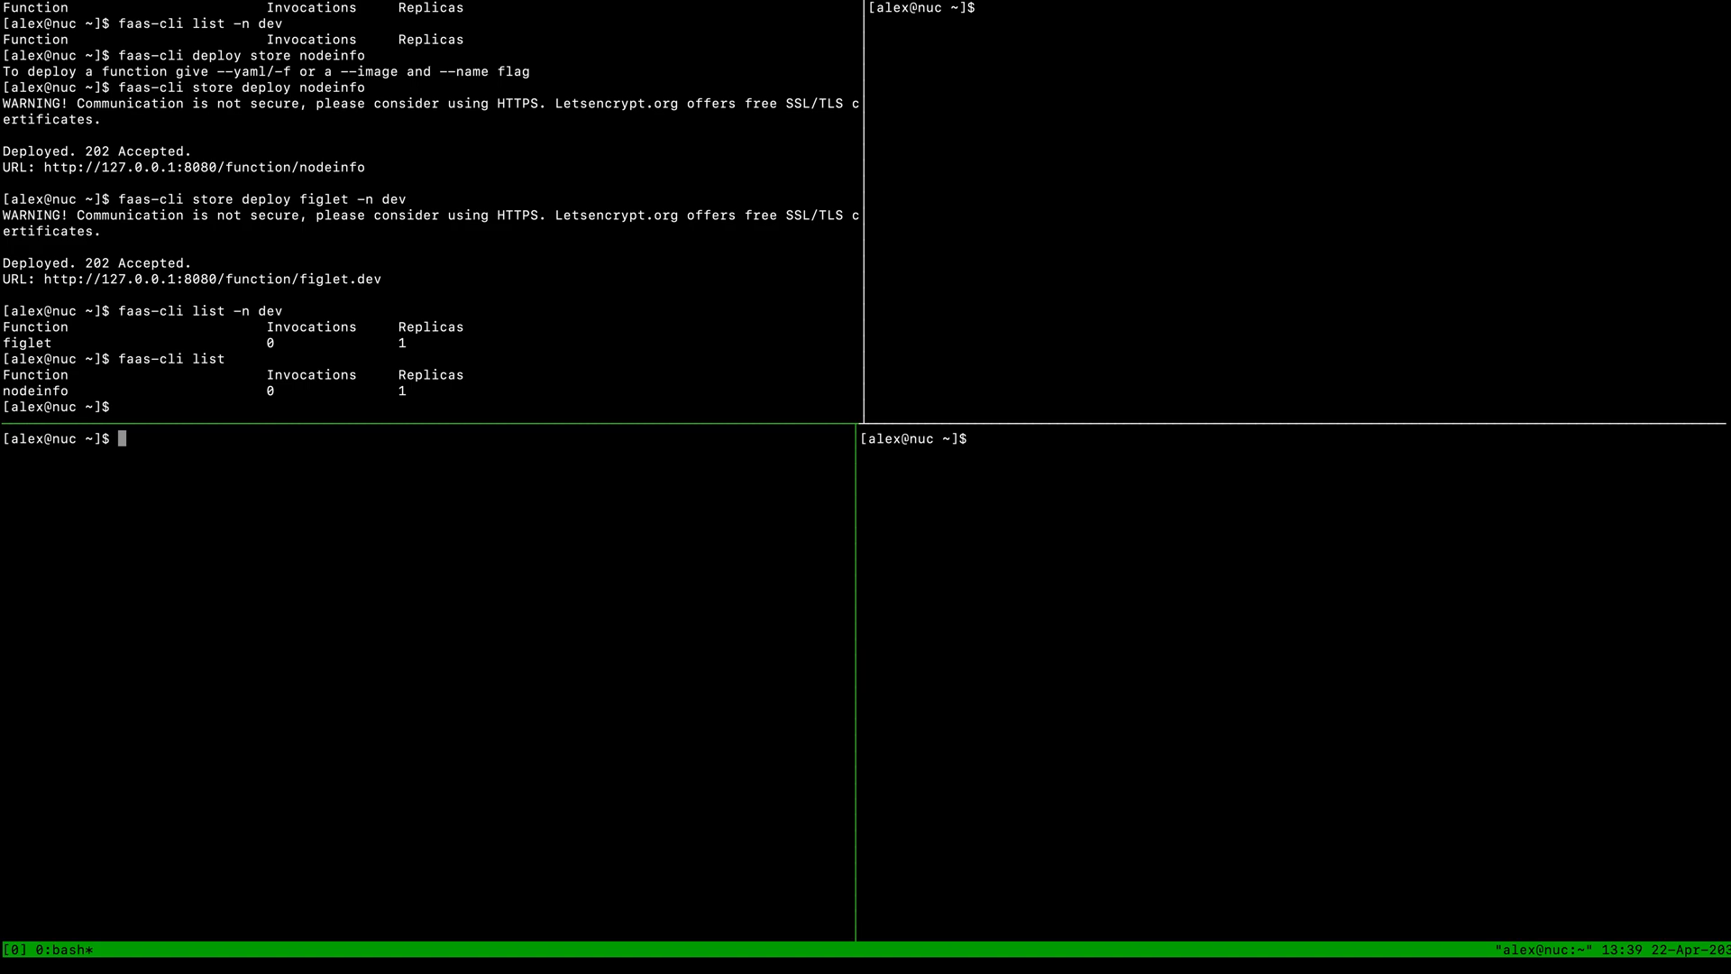
# Follow queue-worker logs on faas-request and review the slow-queue-worker YAML on slow-queue
pyautogui.write('kubectl logs deploy/queue-worker -n openfaas -f')
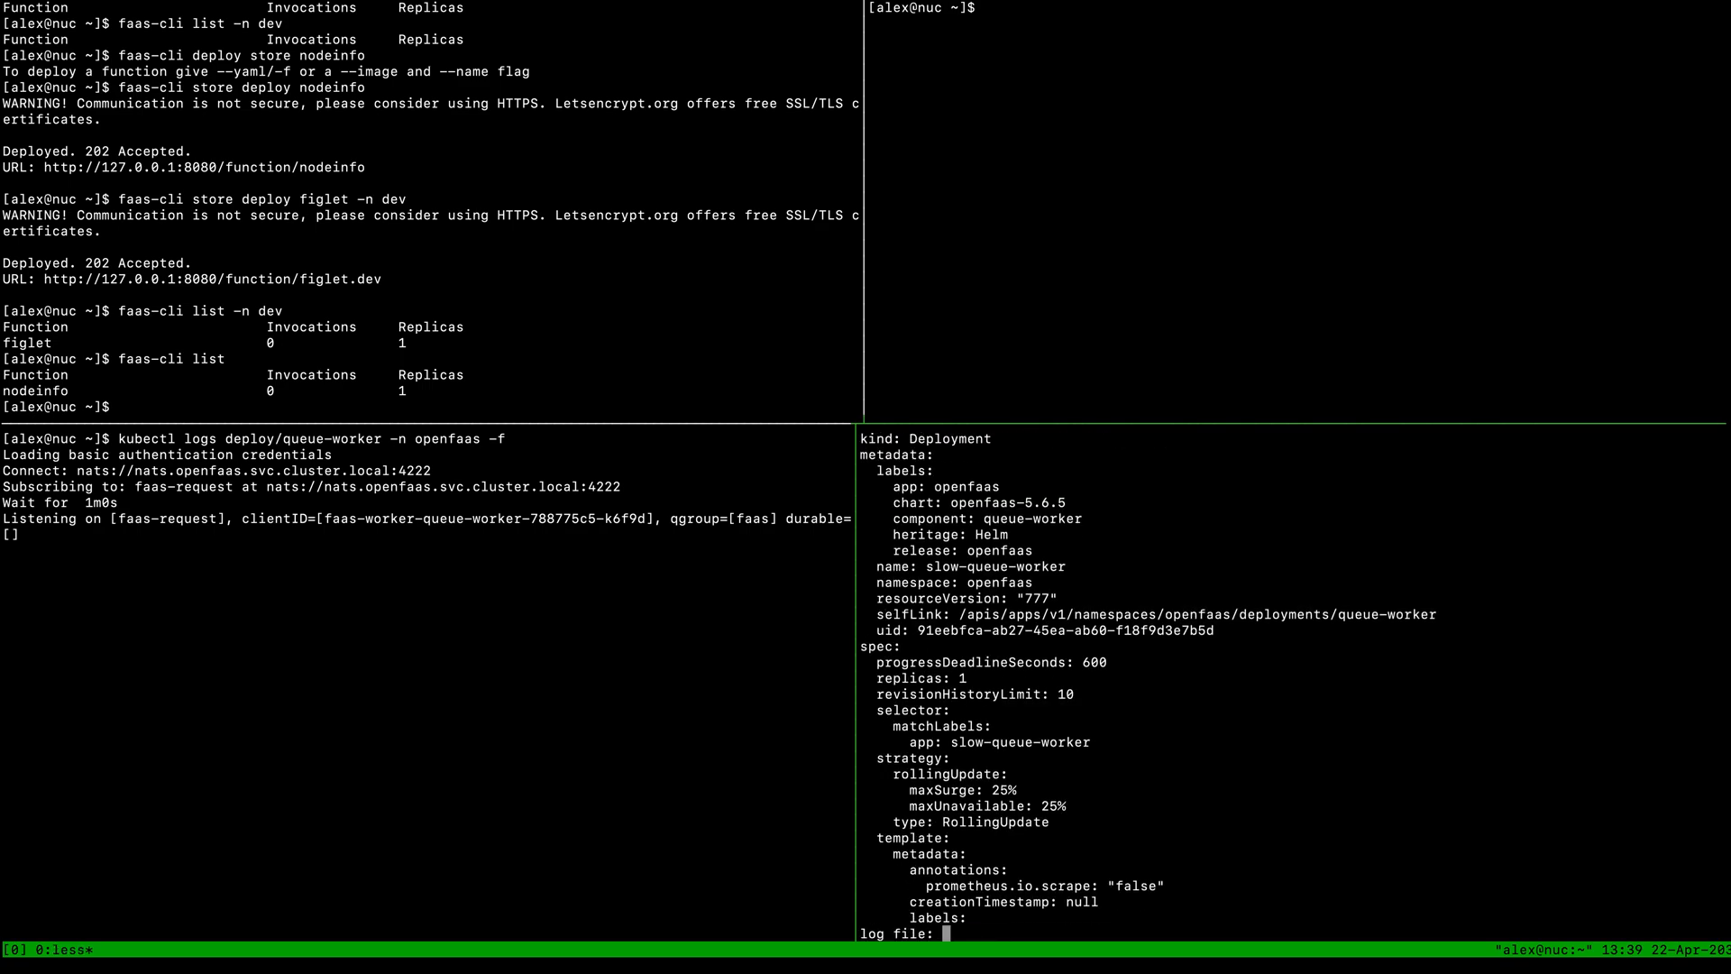
pyautogui.press('Return')
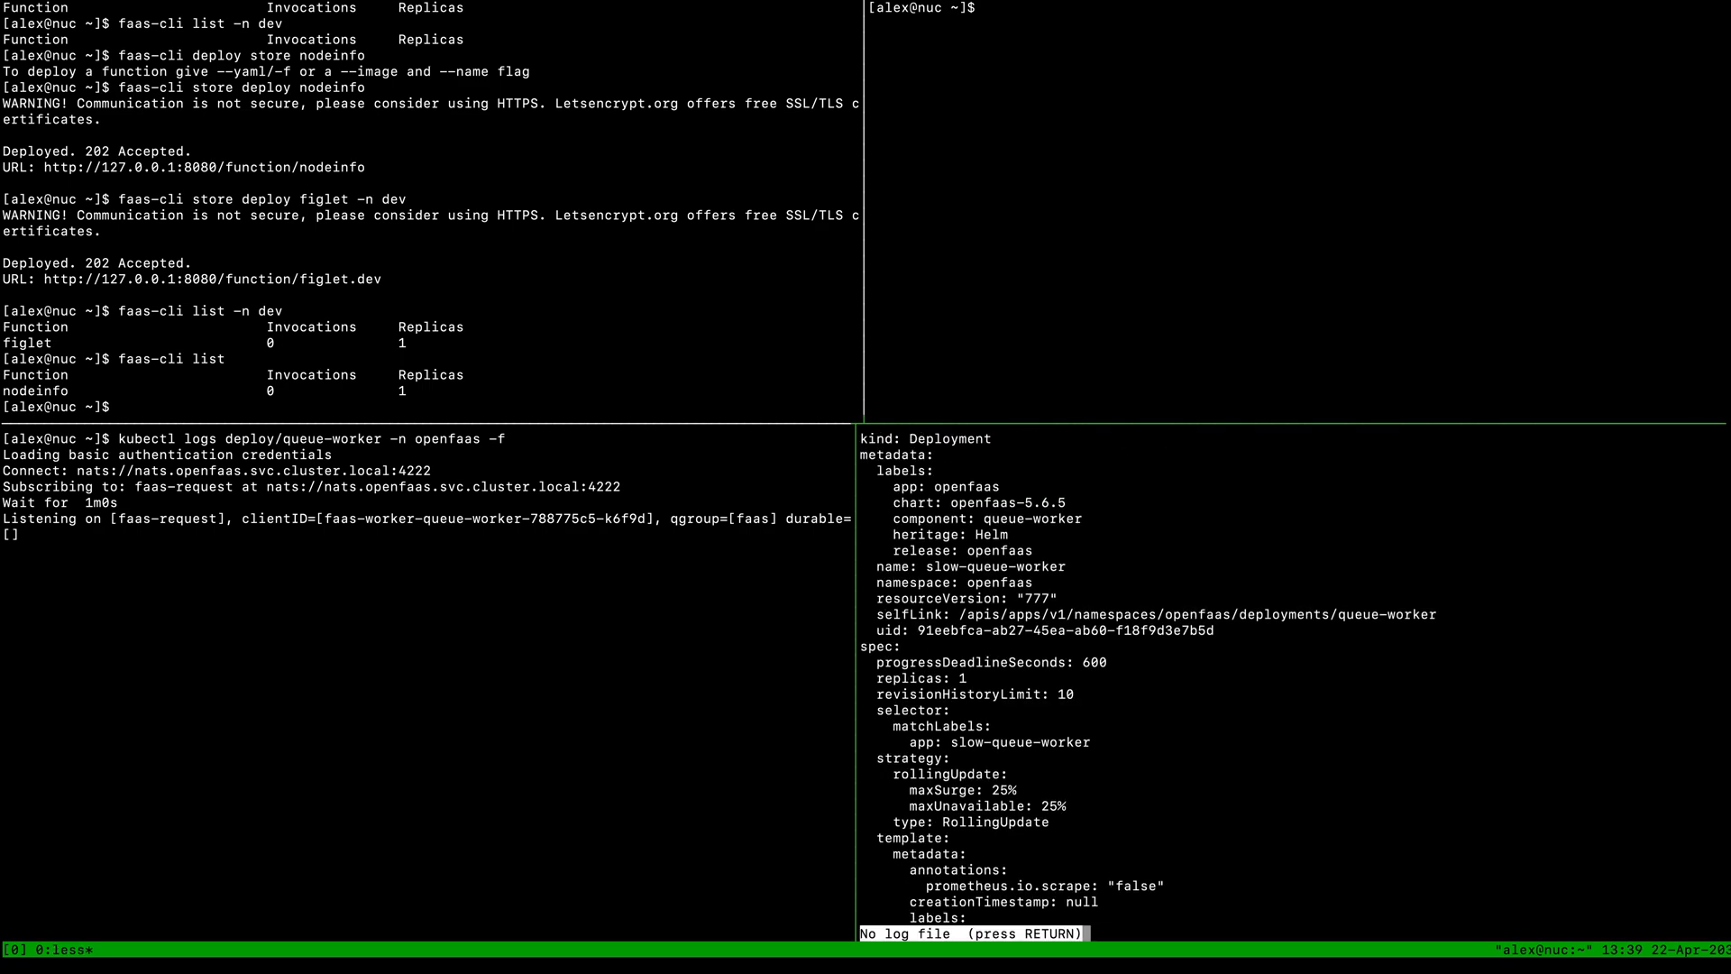
pyautogui.scroll(-3)
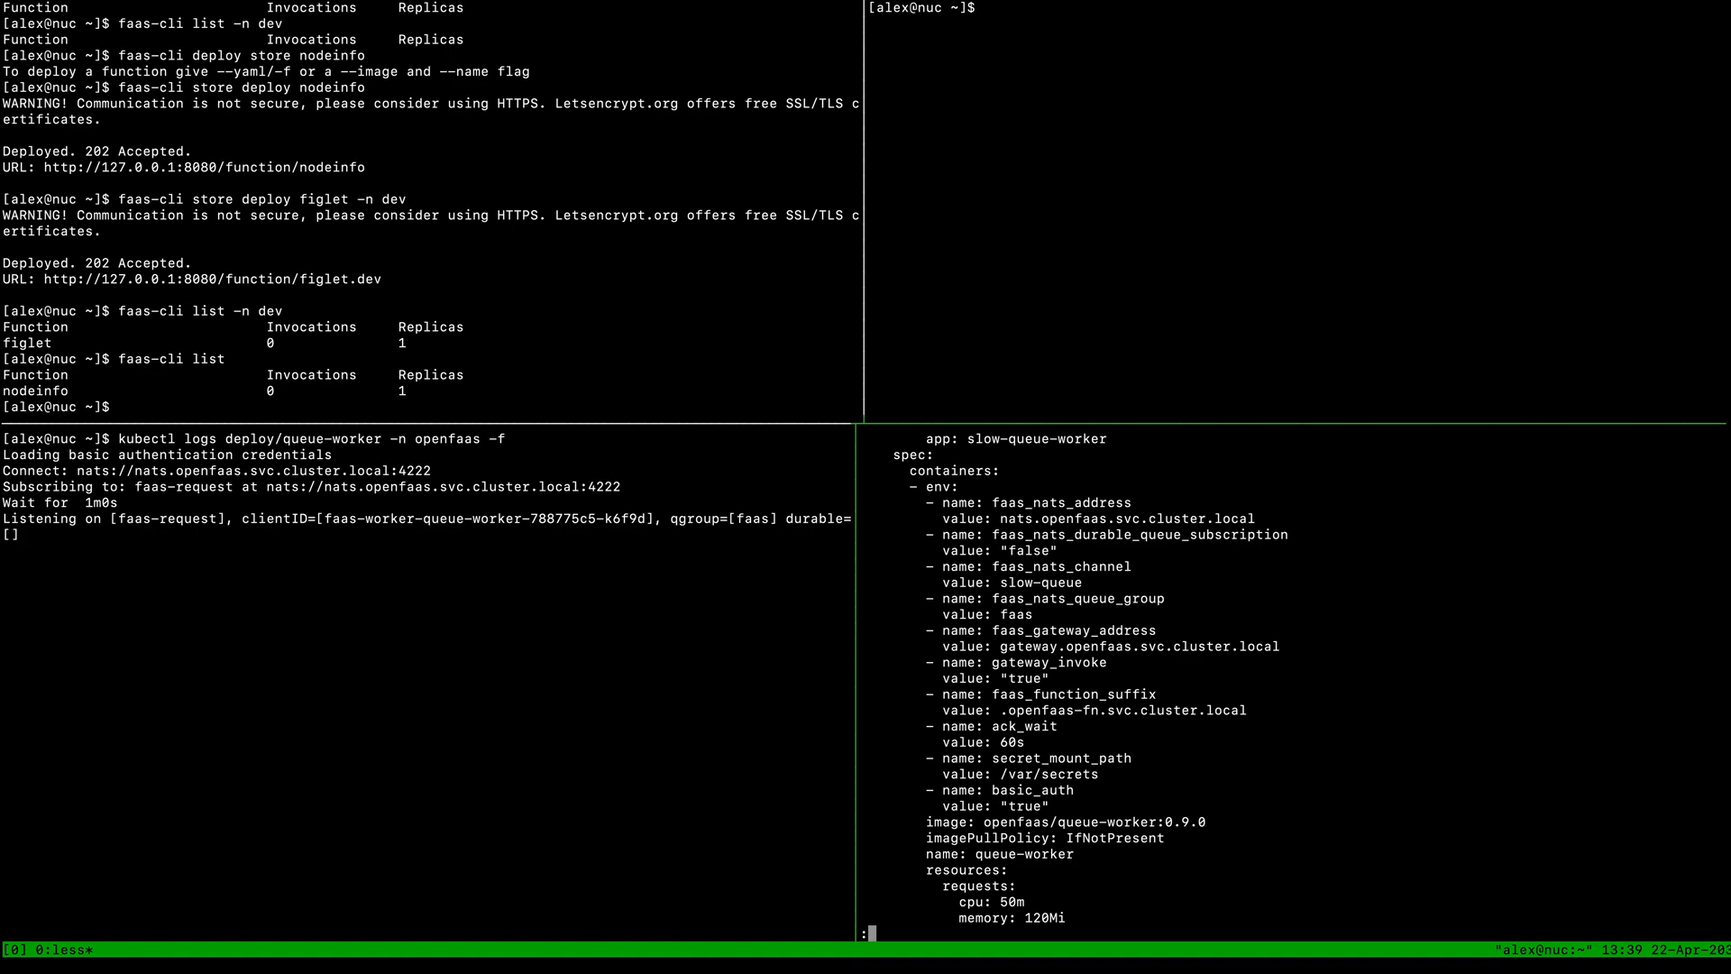
pyautogui.moveTo(1174, 557)
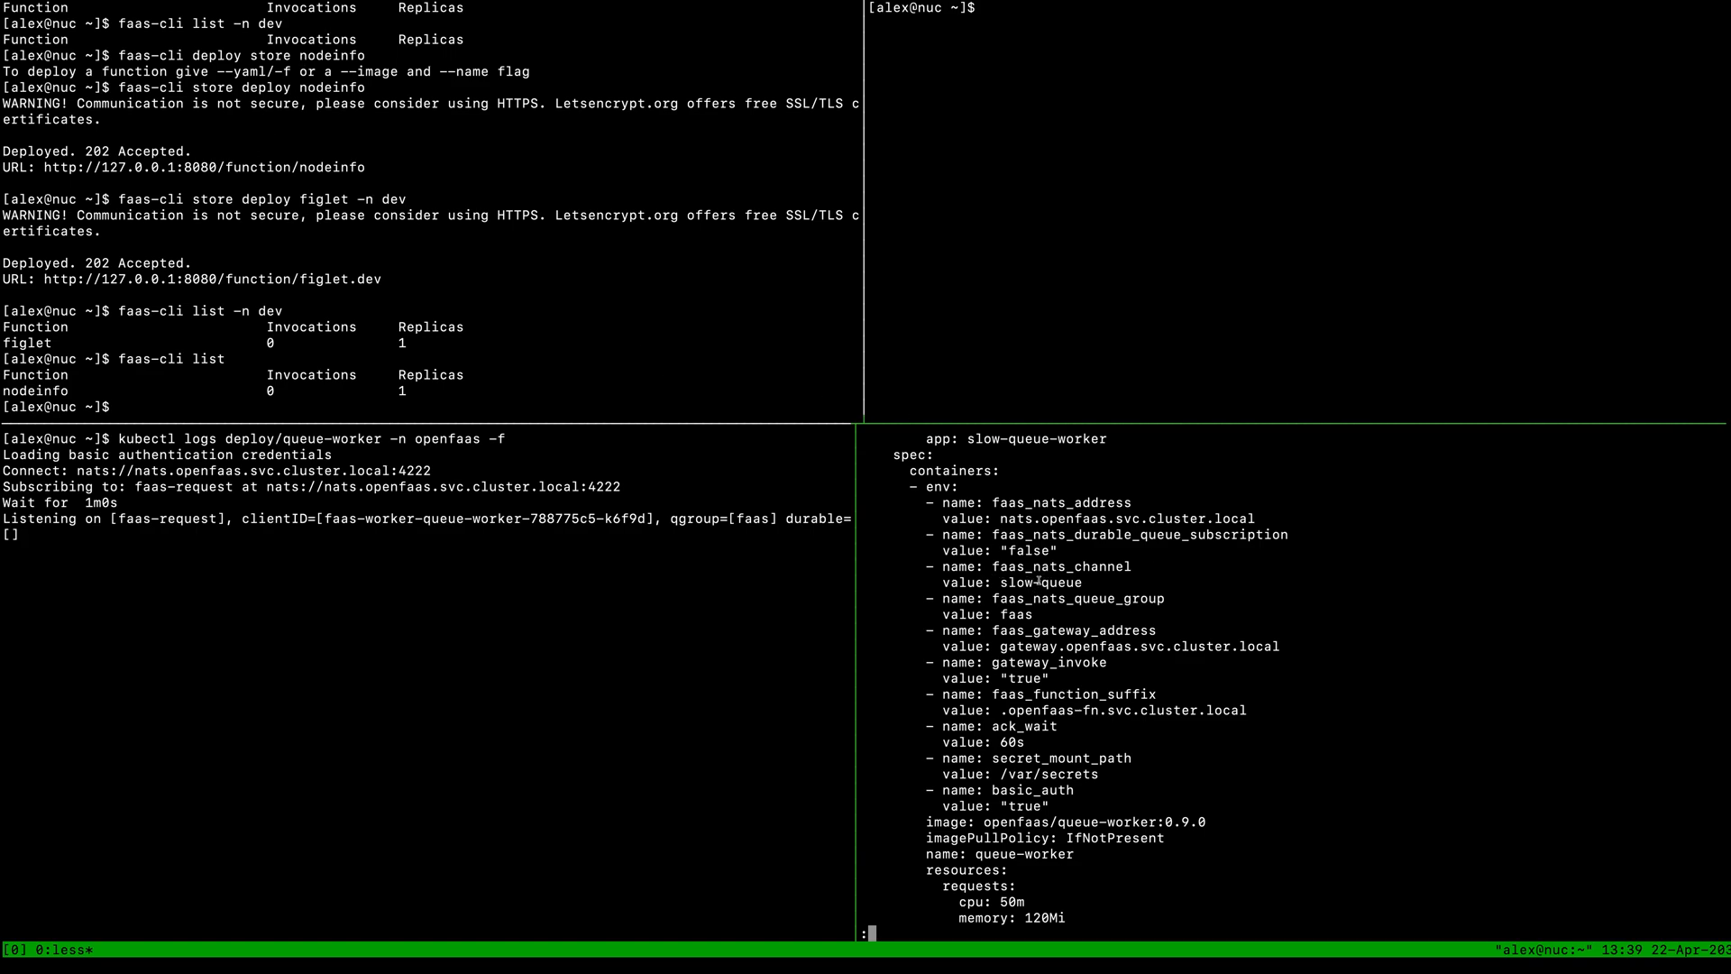
pyautogui.doubleClick(1039, 583)
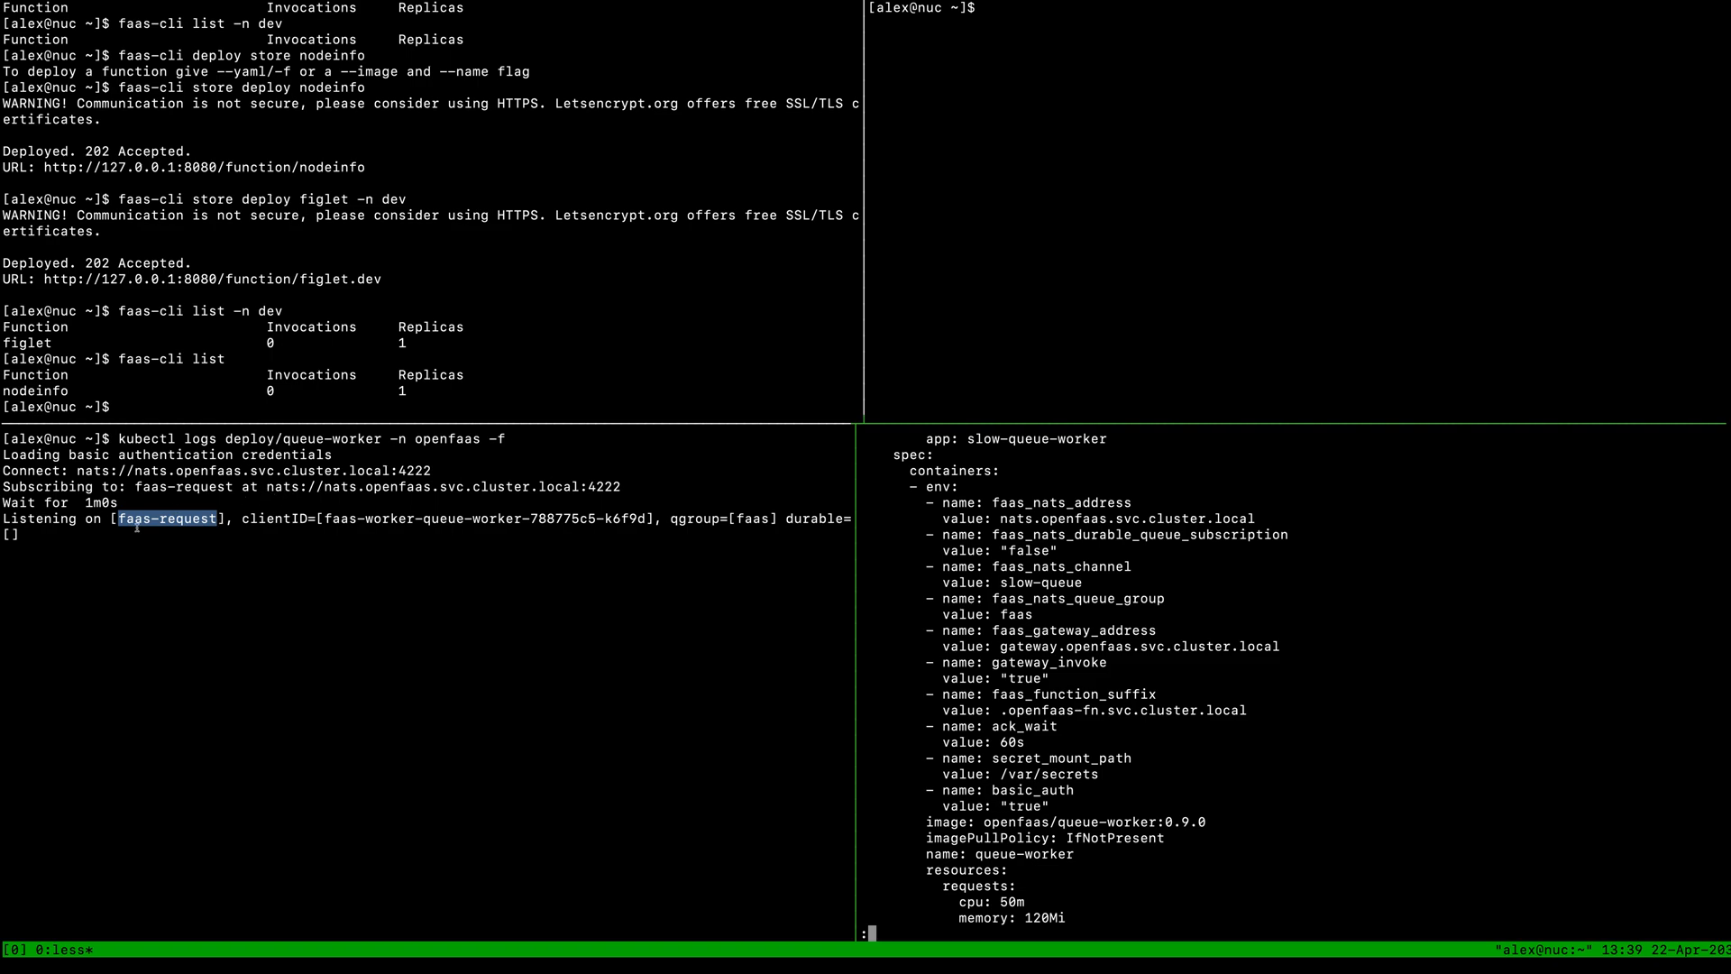
pyautogui.moveTo(1105, 559)
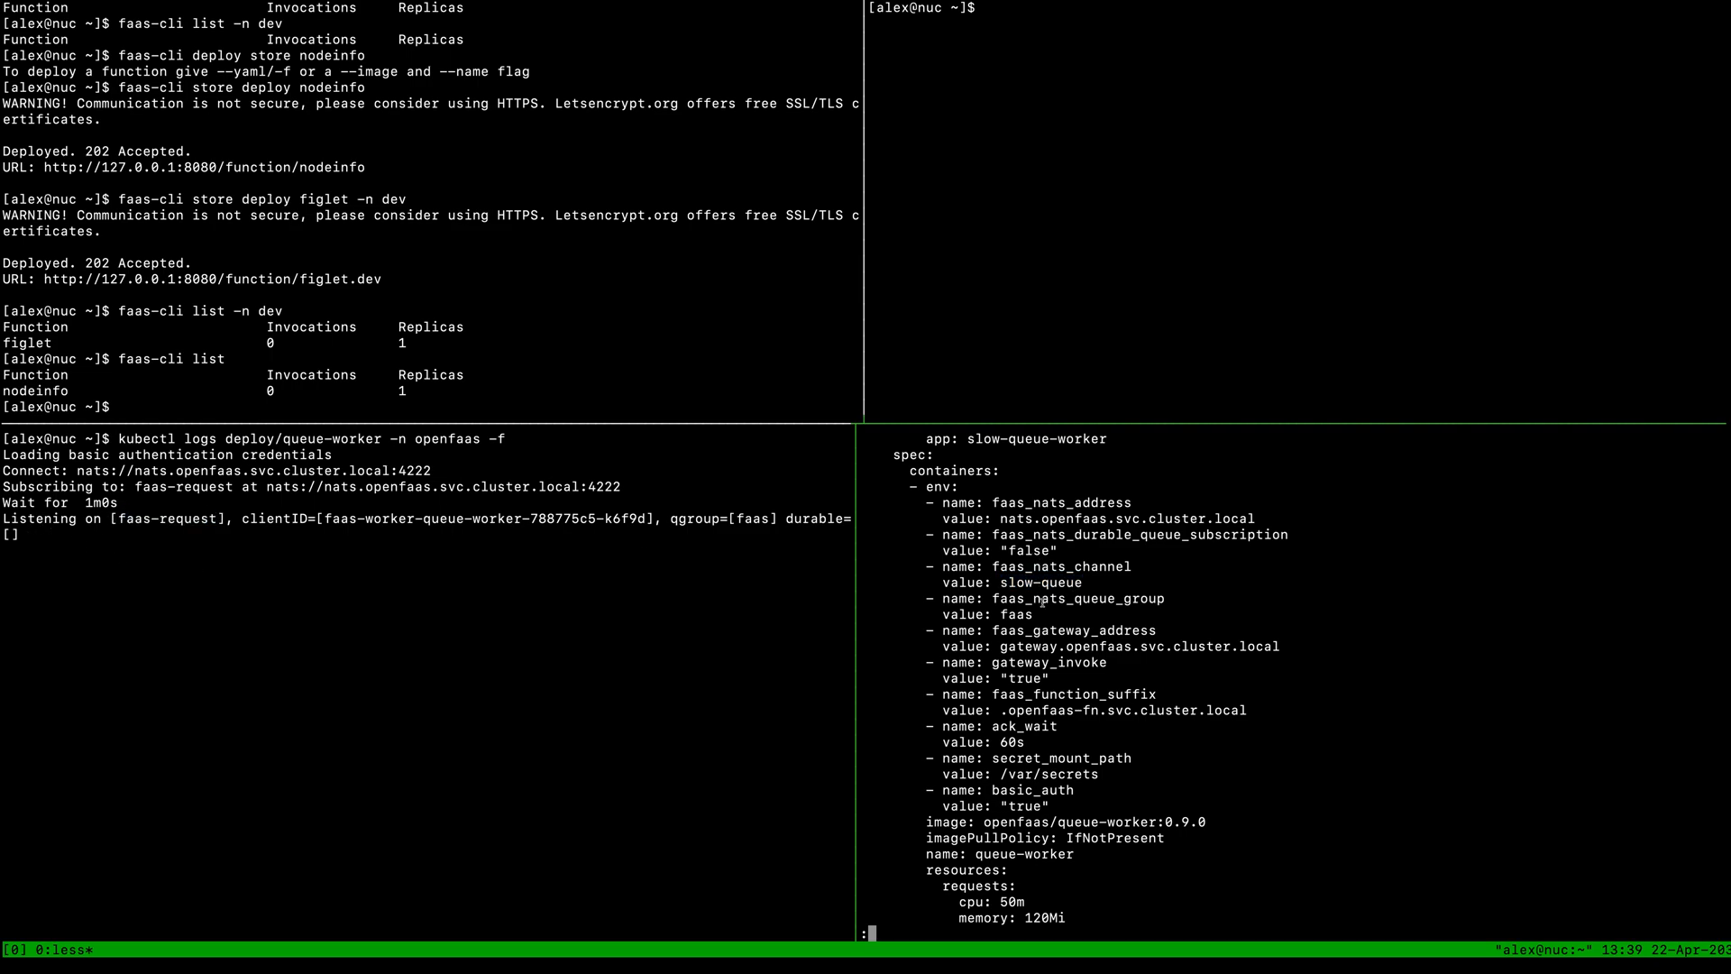
pyautogui.press('q')
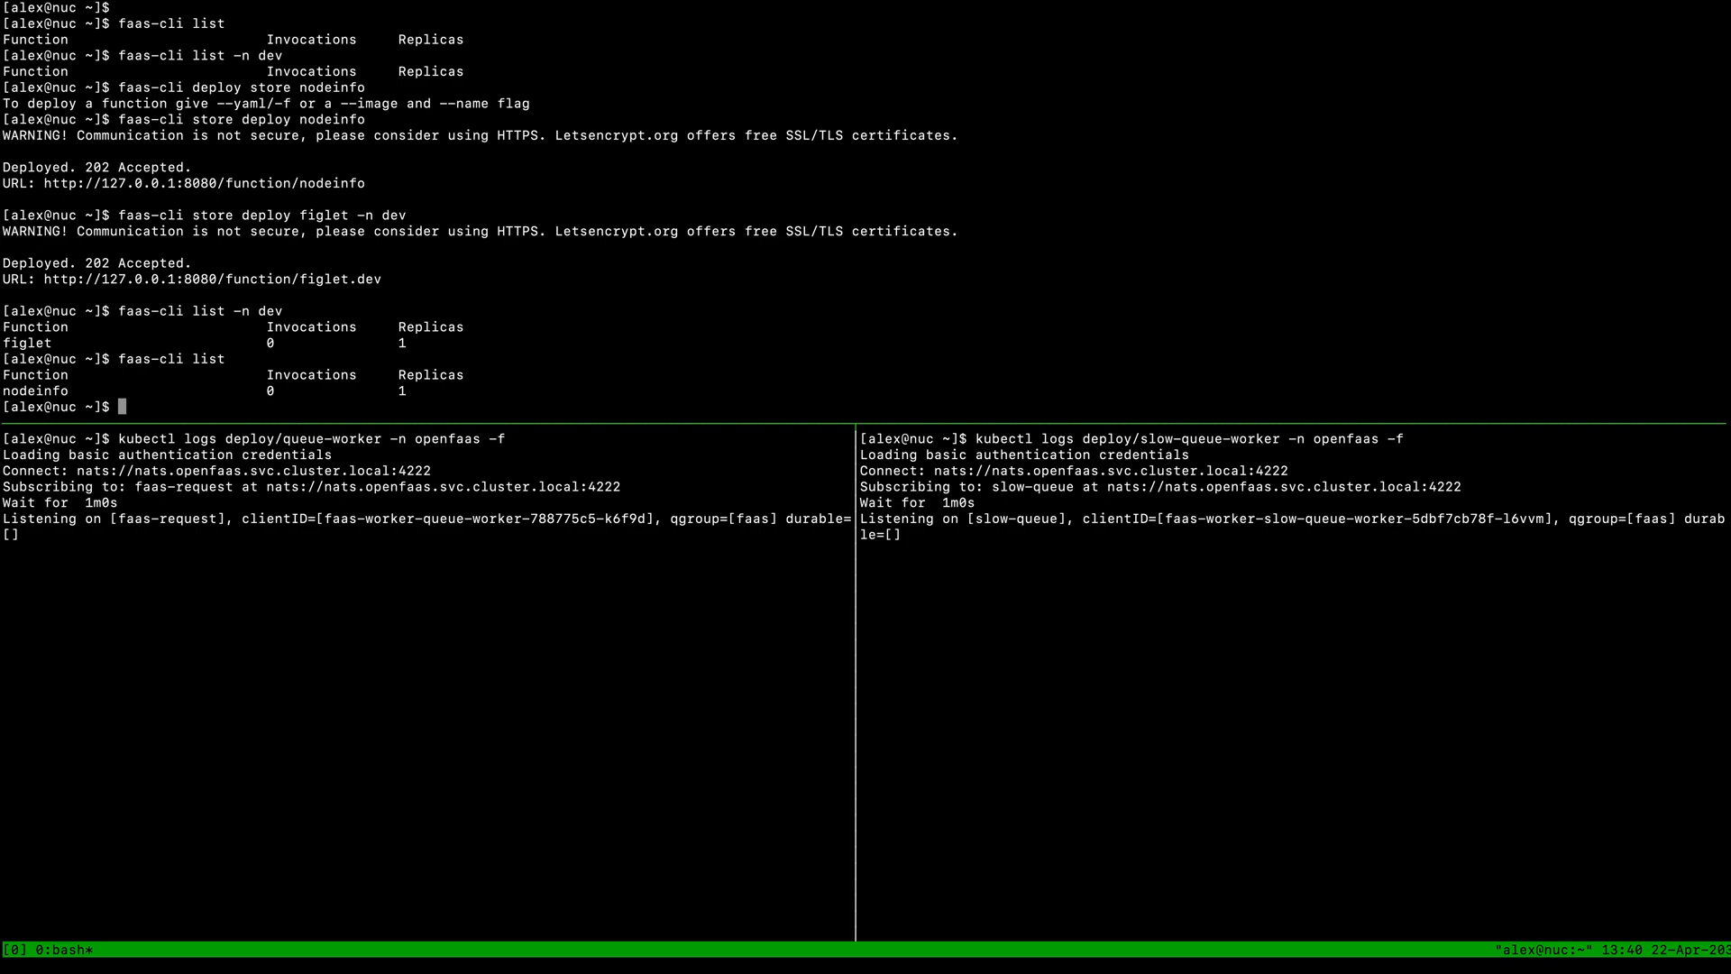
pyautogui.moveTo(43, 184); pyautogui.dragTo(312, 184)
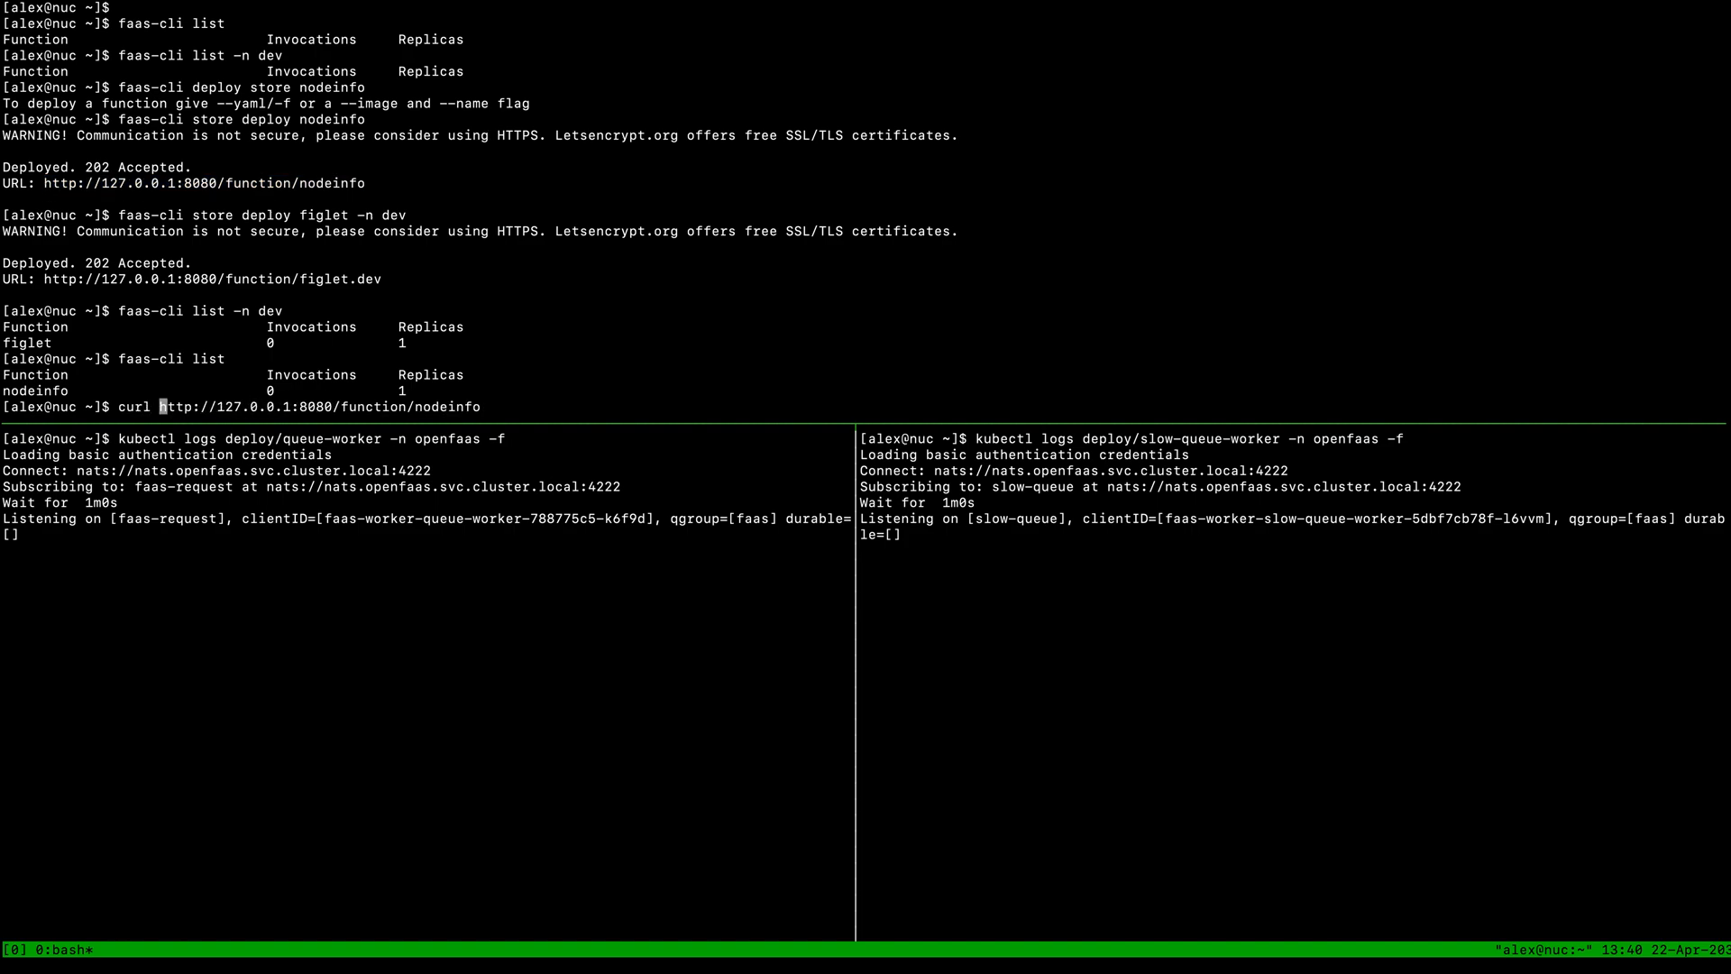
pyautogui.write('-d async')
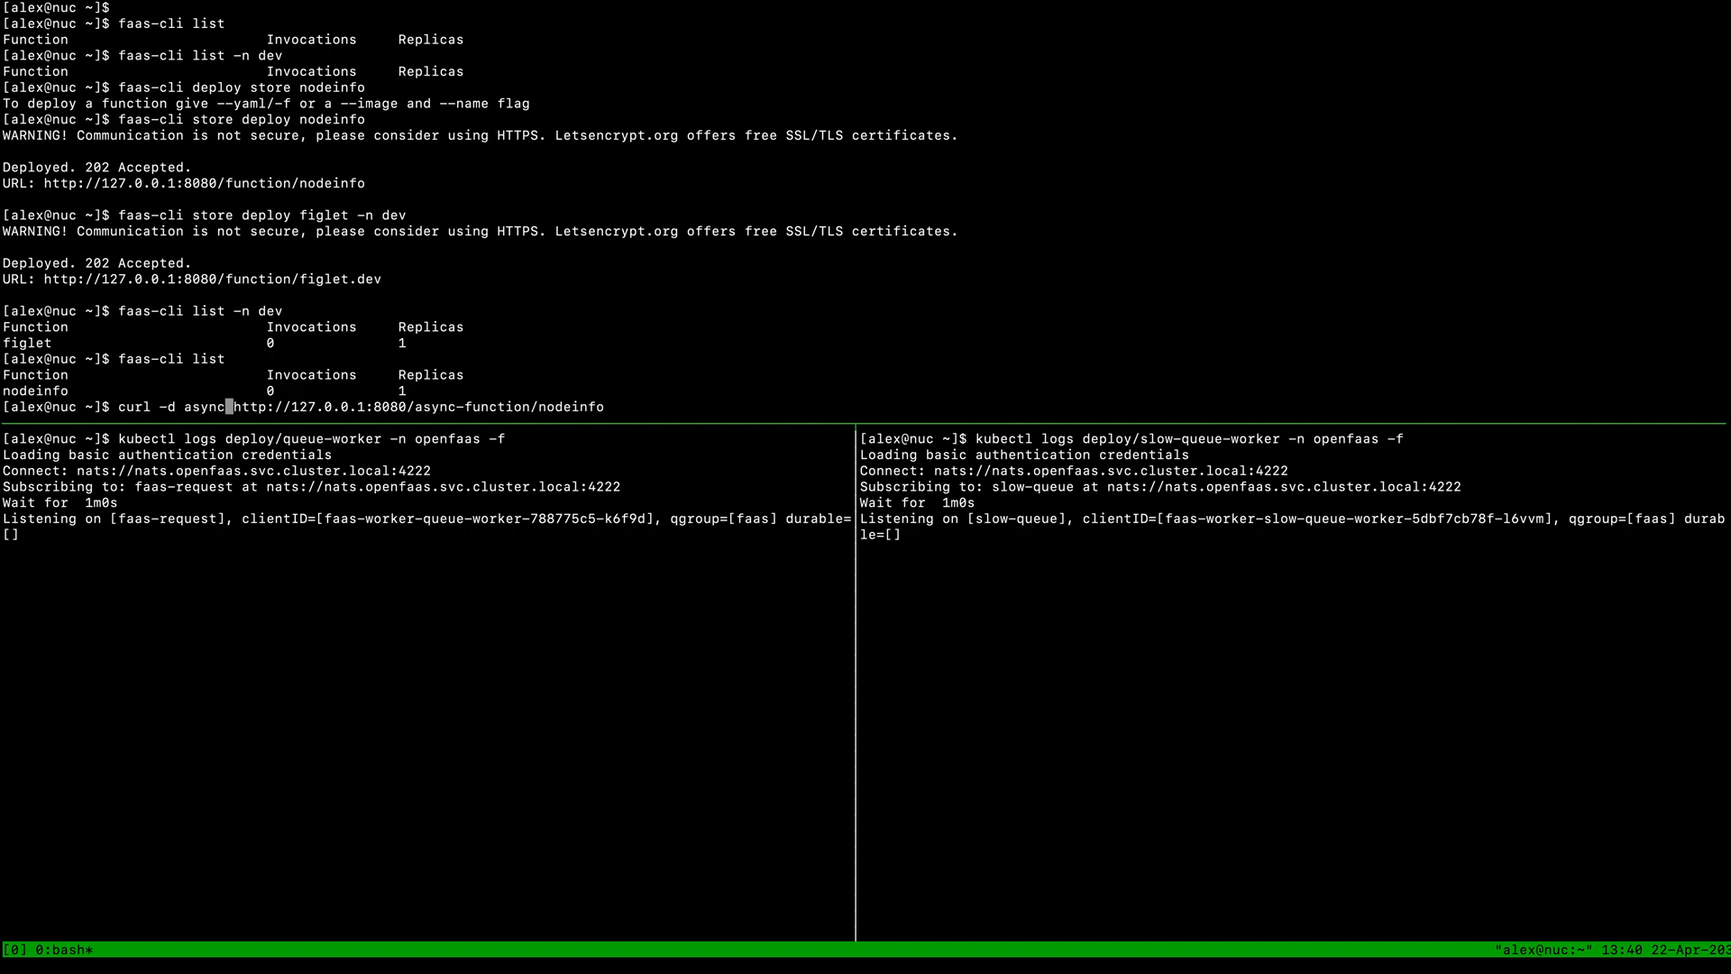
# Send async "body" requests to nodeinfo and figlet.dev, both returning 200 via queue-worker
pyautogui.write('"body')
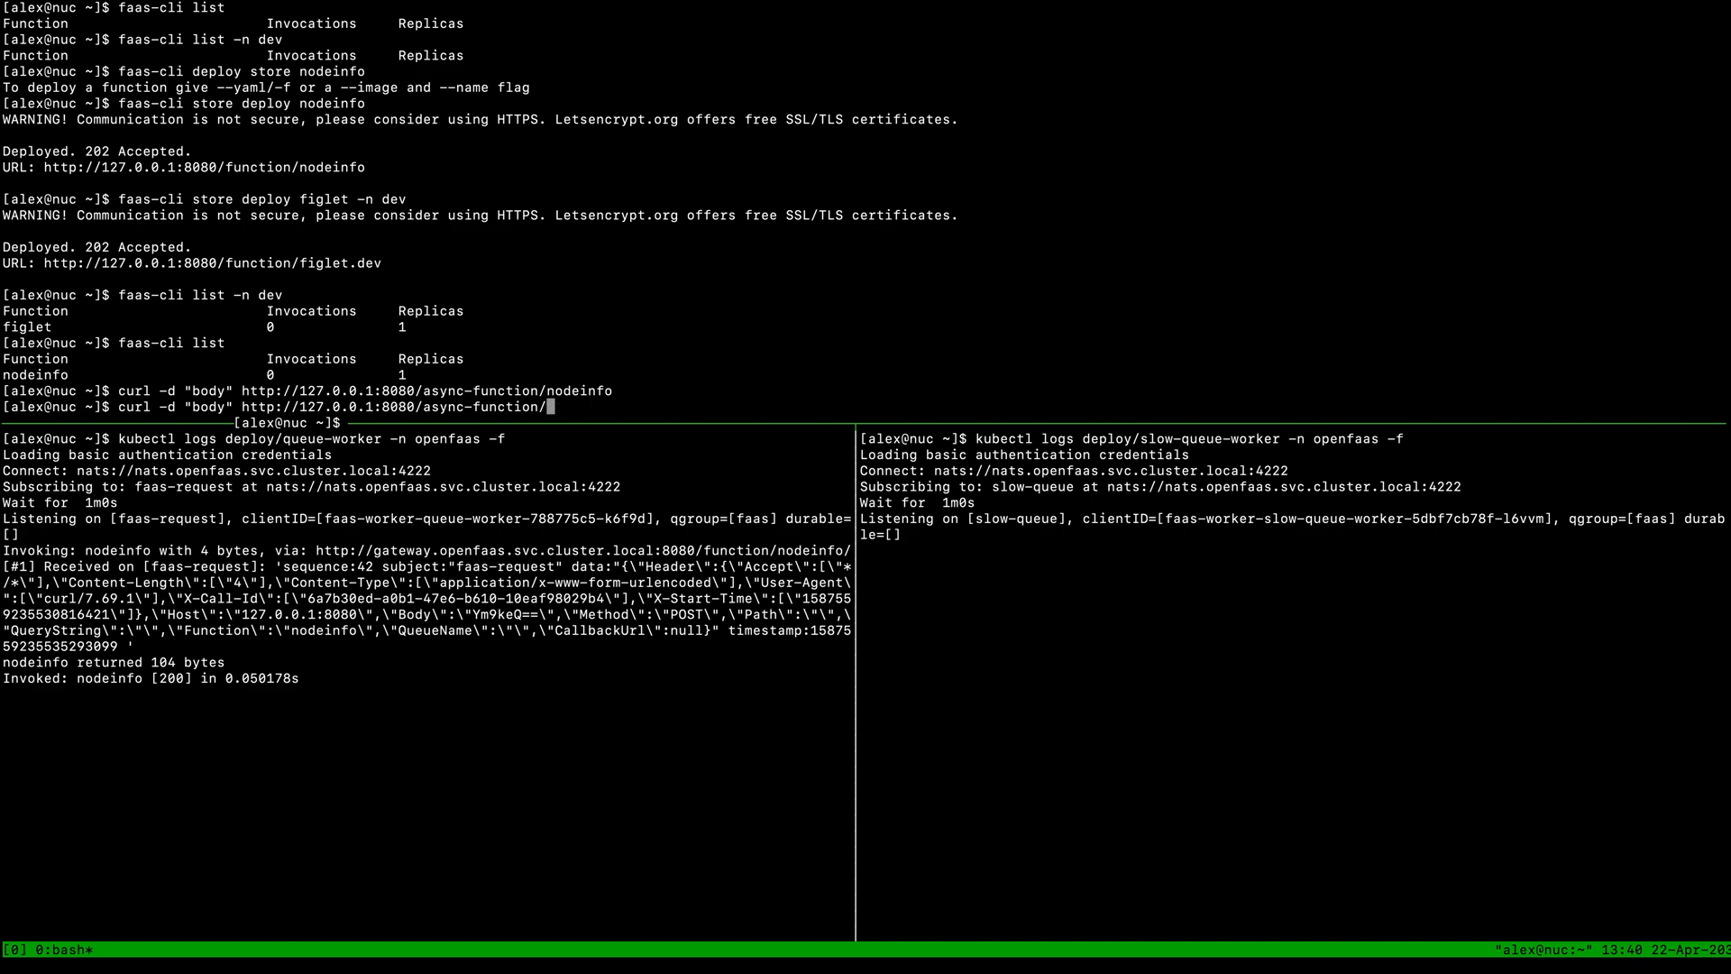
pyautogui.write('figlet.dev')
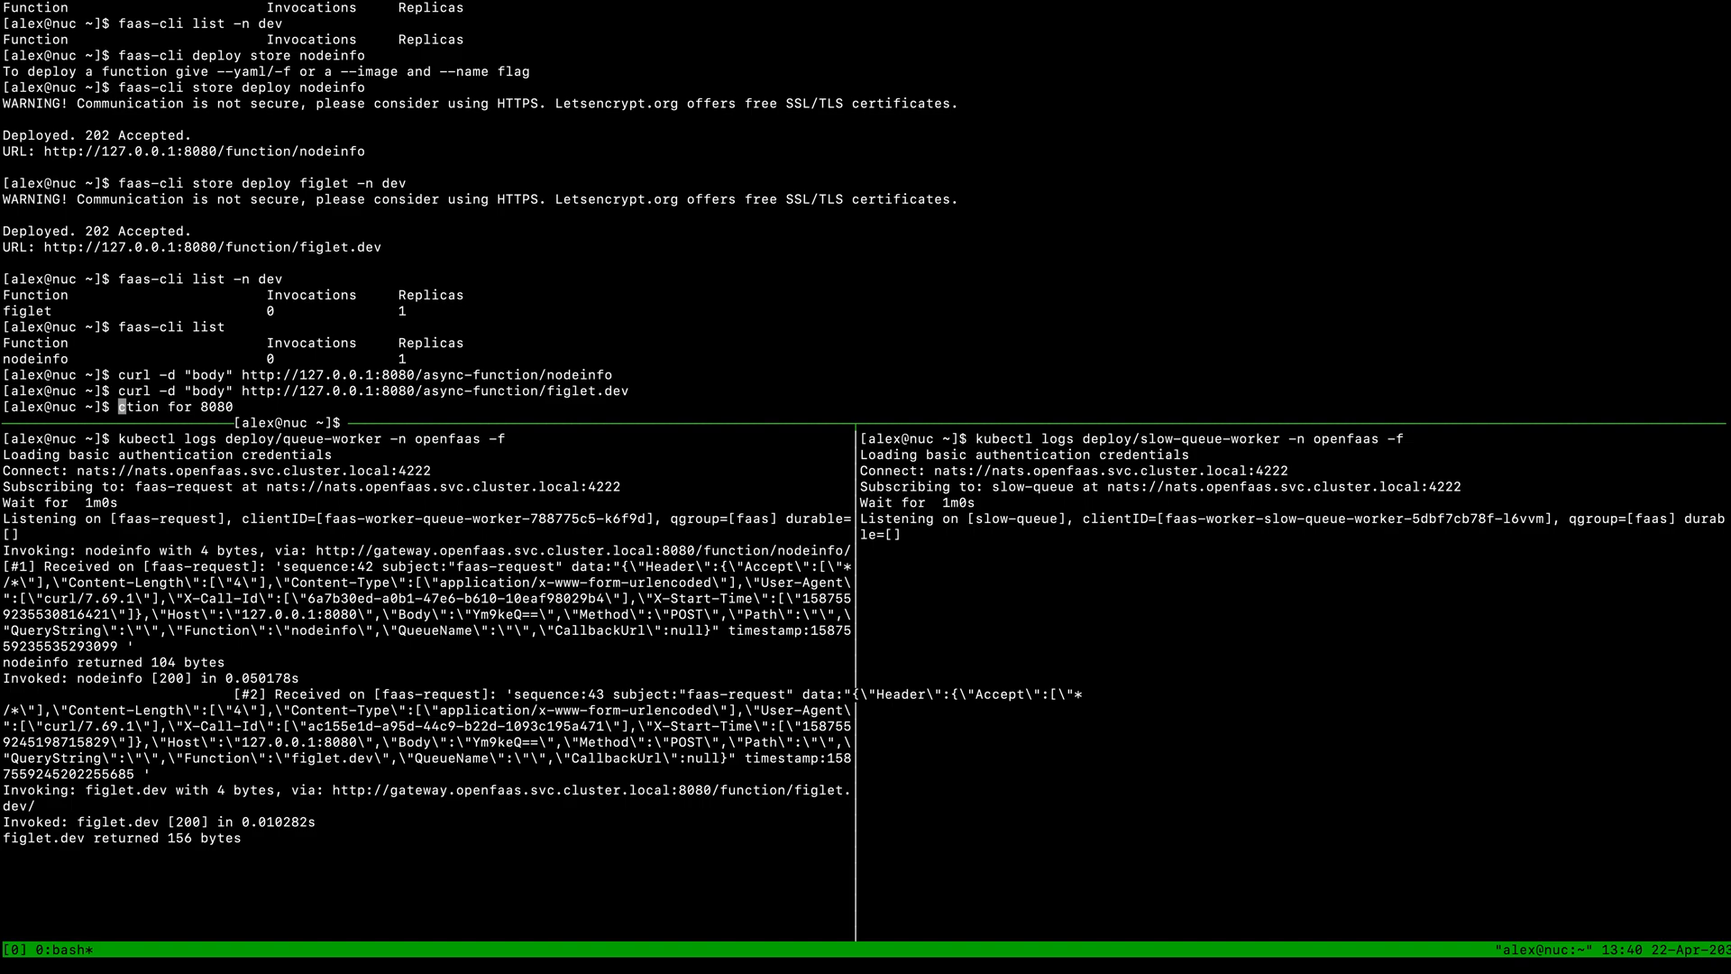
pyautogui.doubleClick(433, 631)
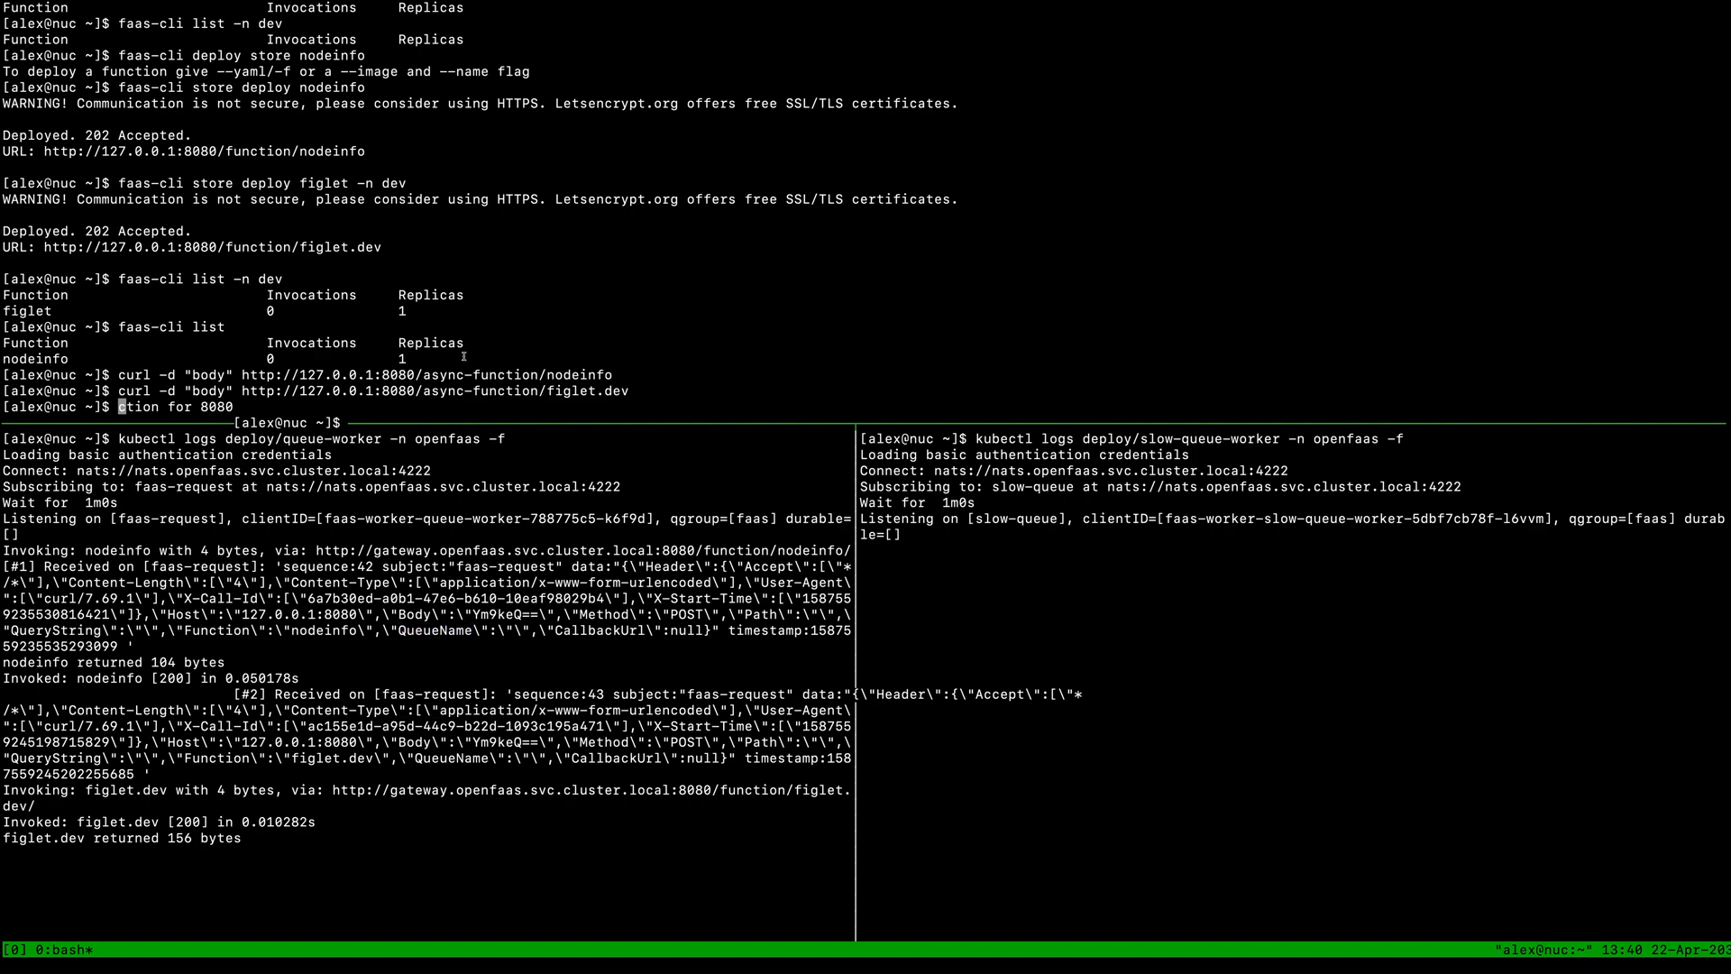
pyautogui.doubleClick(415, 613)
pyautogui.write('faas-cli store deploy nodeinfo')
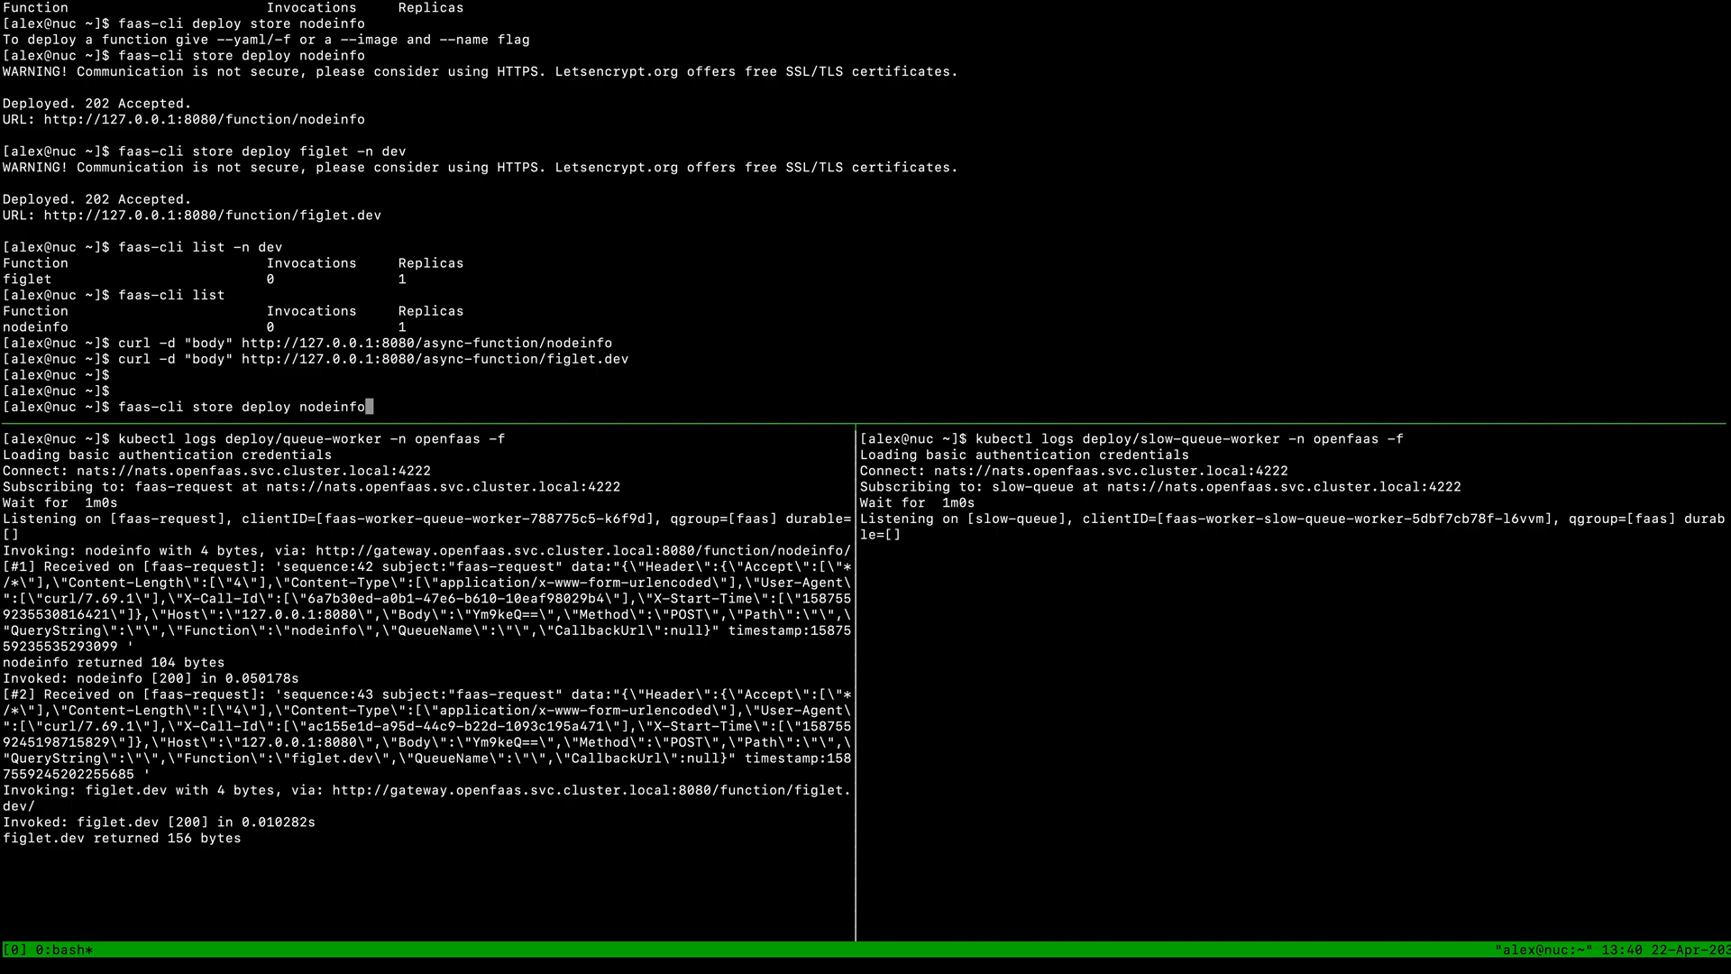
# Redeploy figlet in dev with --annotation com.openfaas.queue=slow-queue and describe it
pyautogui.write('figlet -n dev')
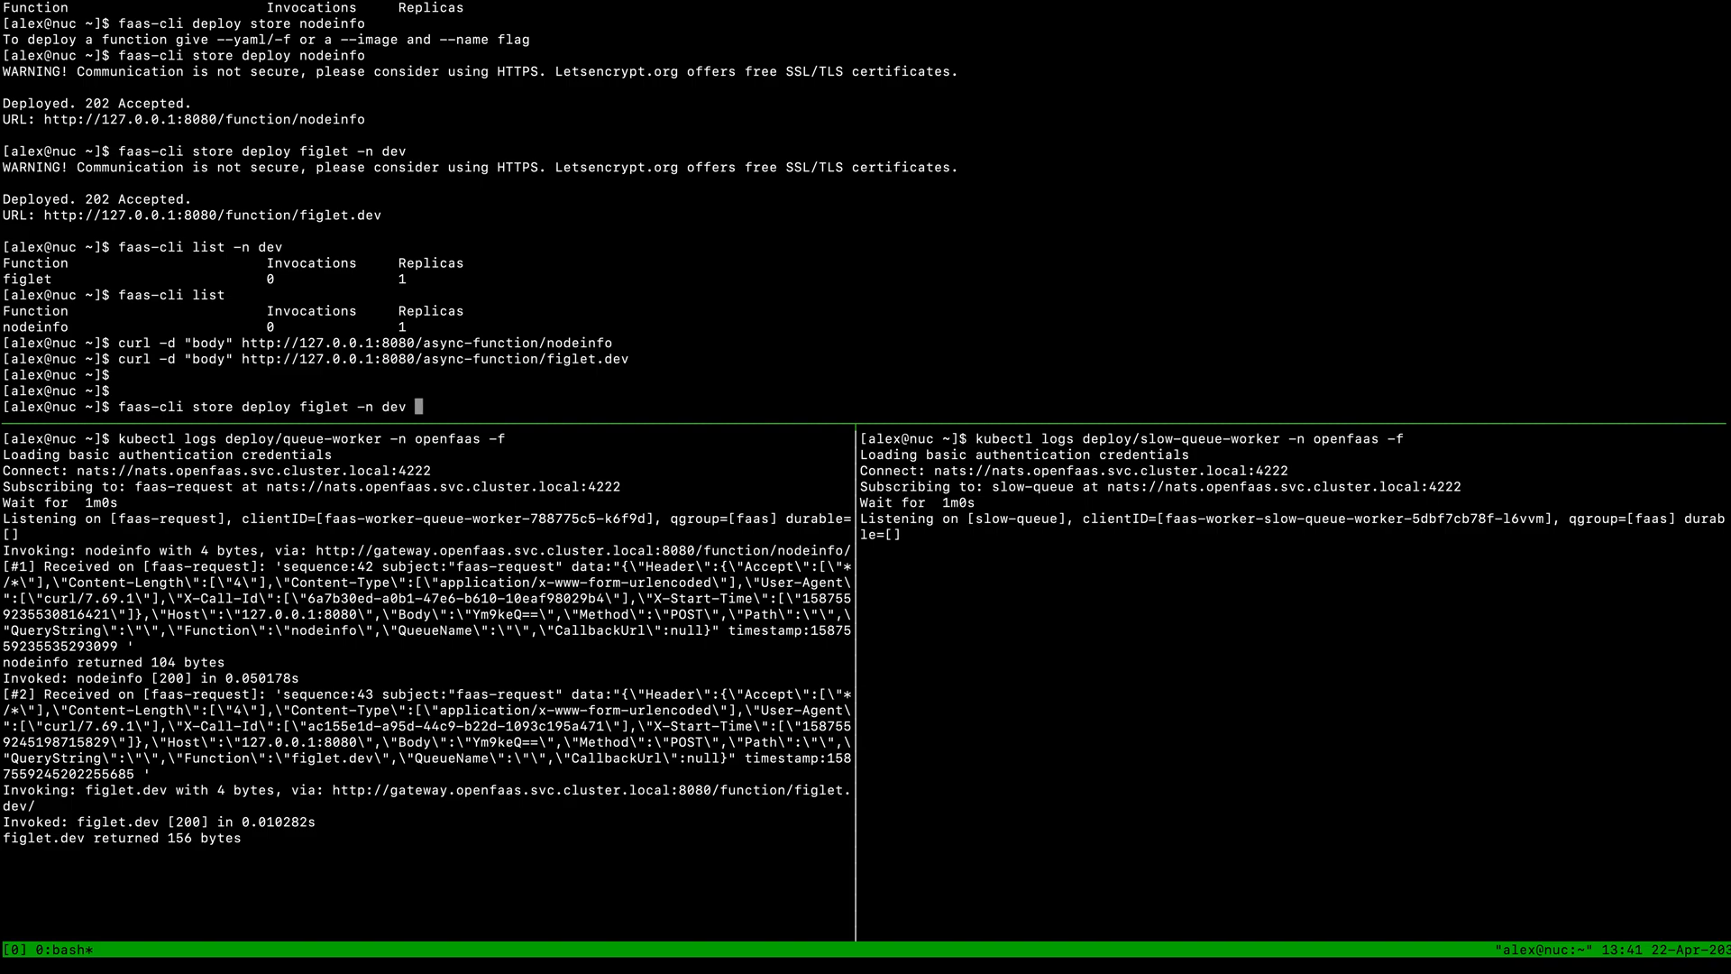
pyautogui.write('--annotation')
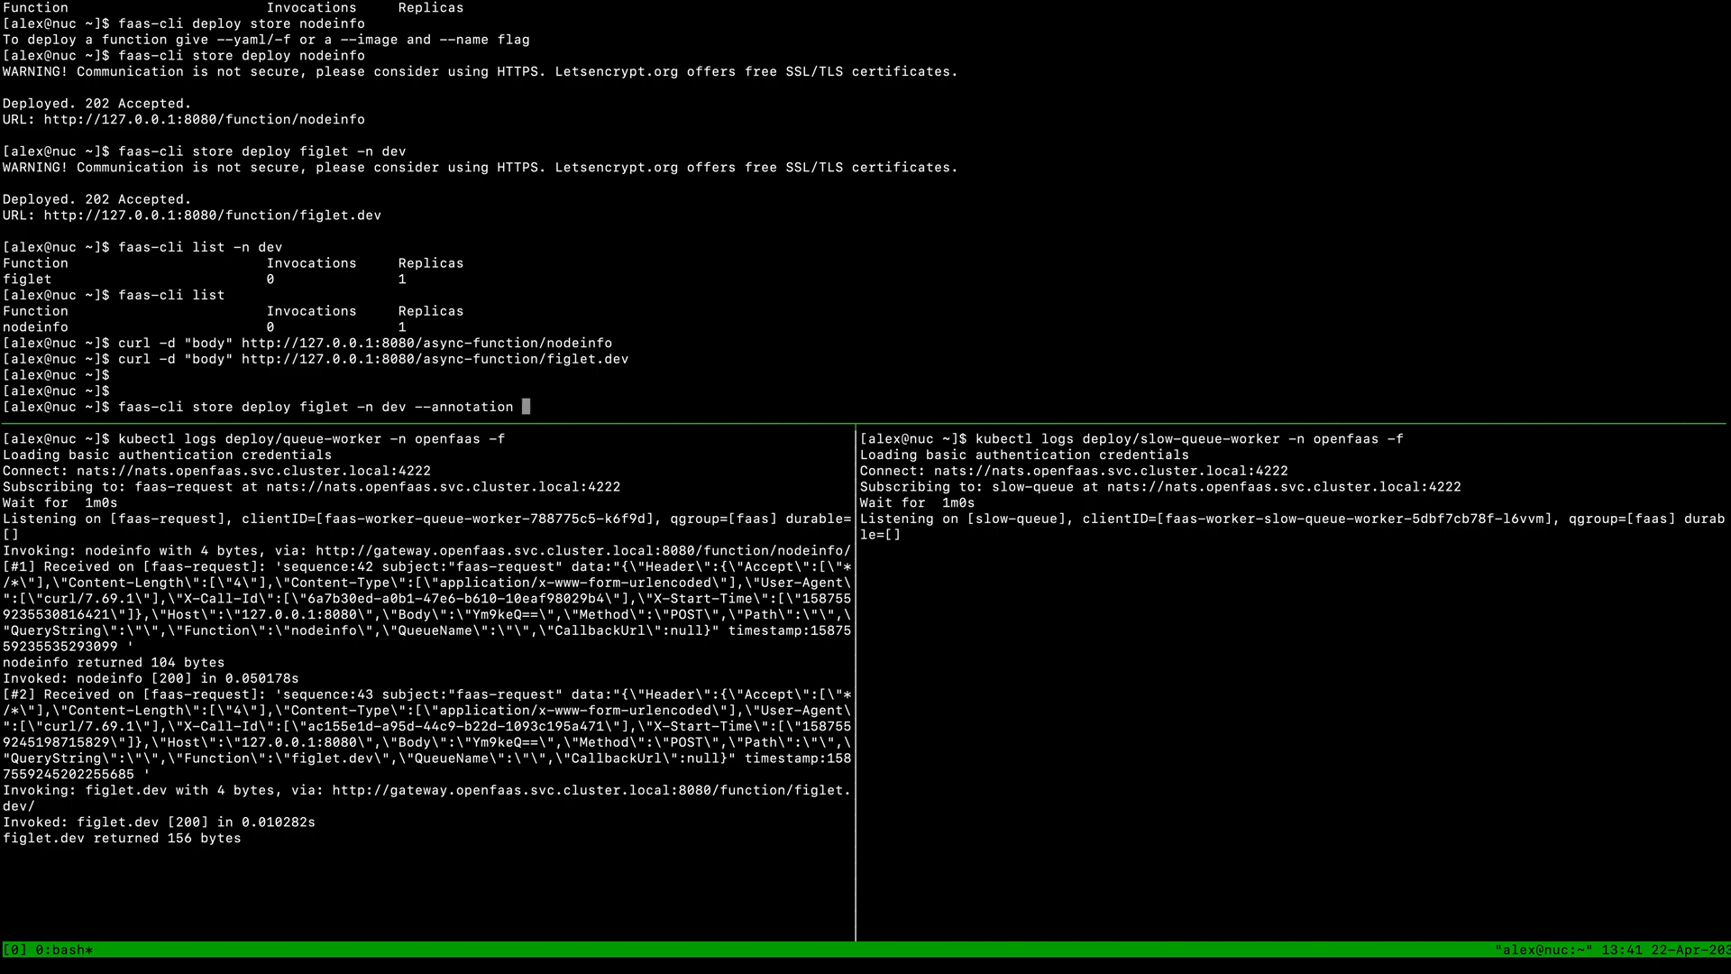
pyautogui.write('com')
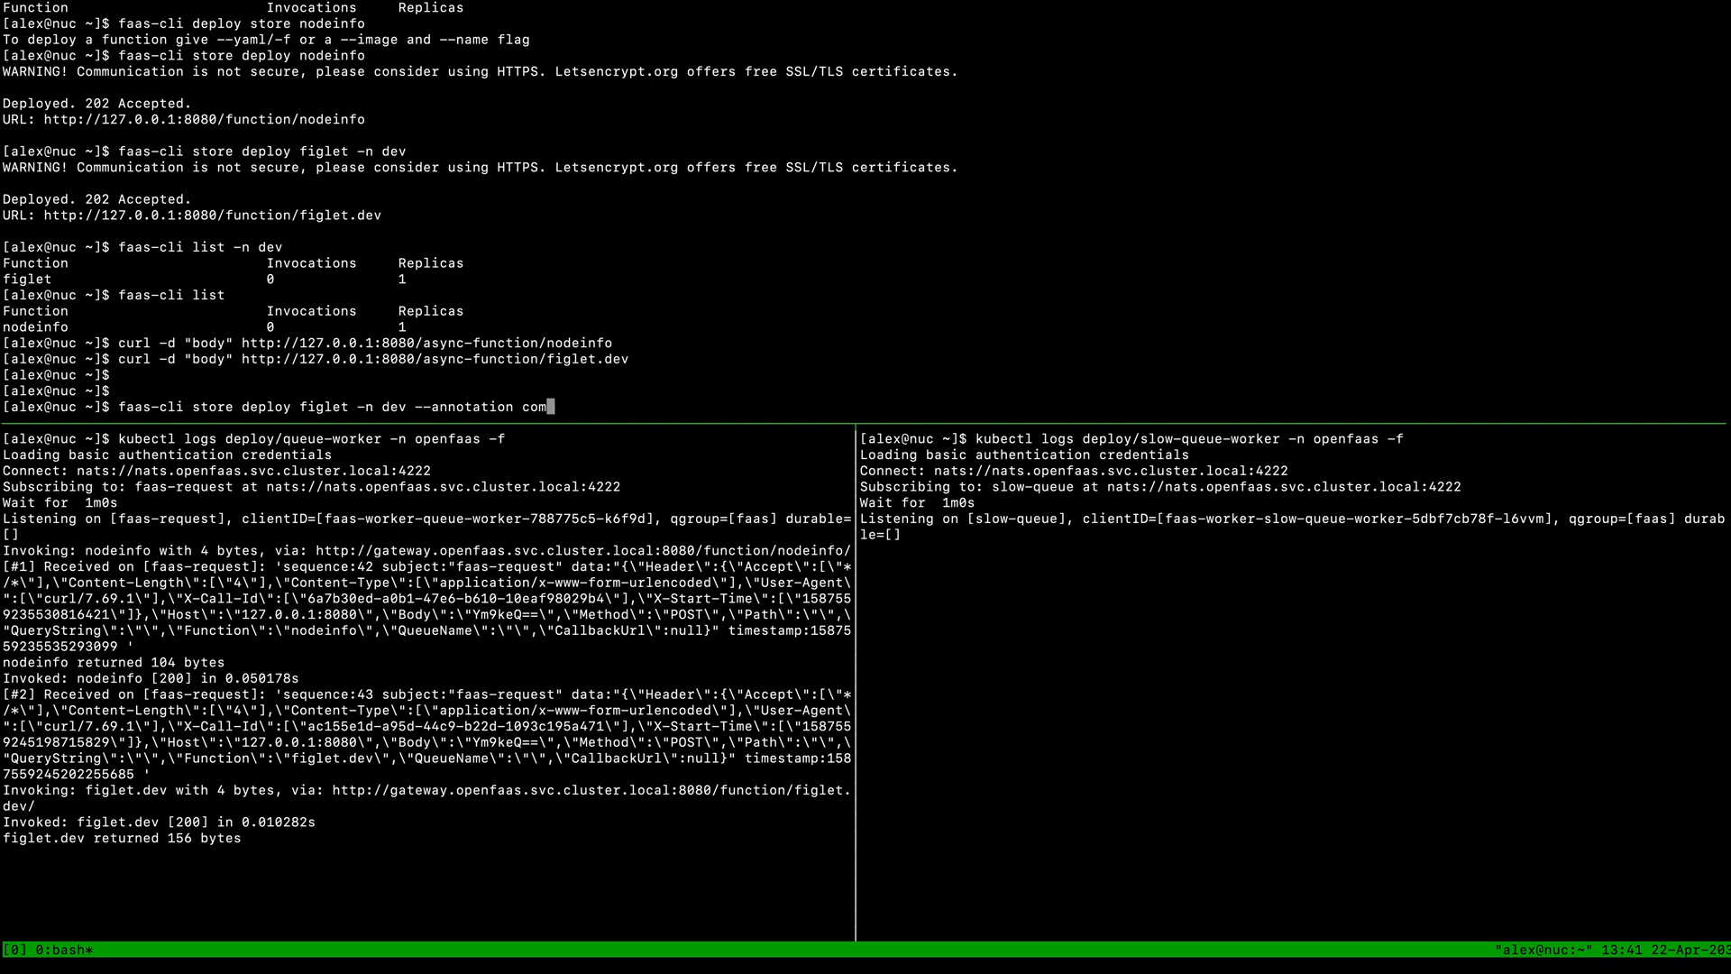
pyautogui.write('openfaas.queue=')
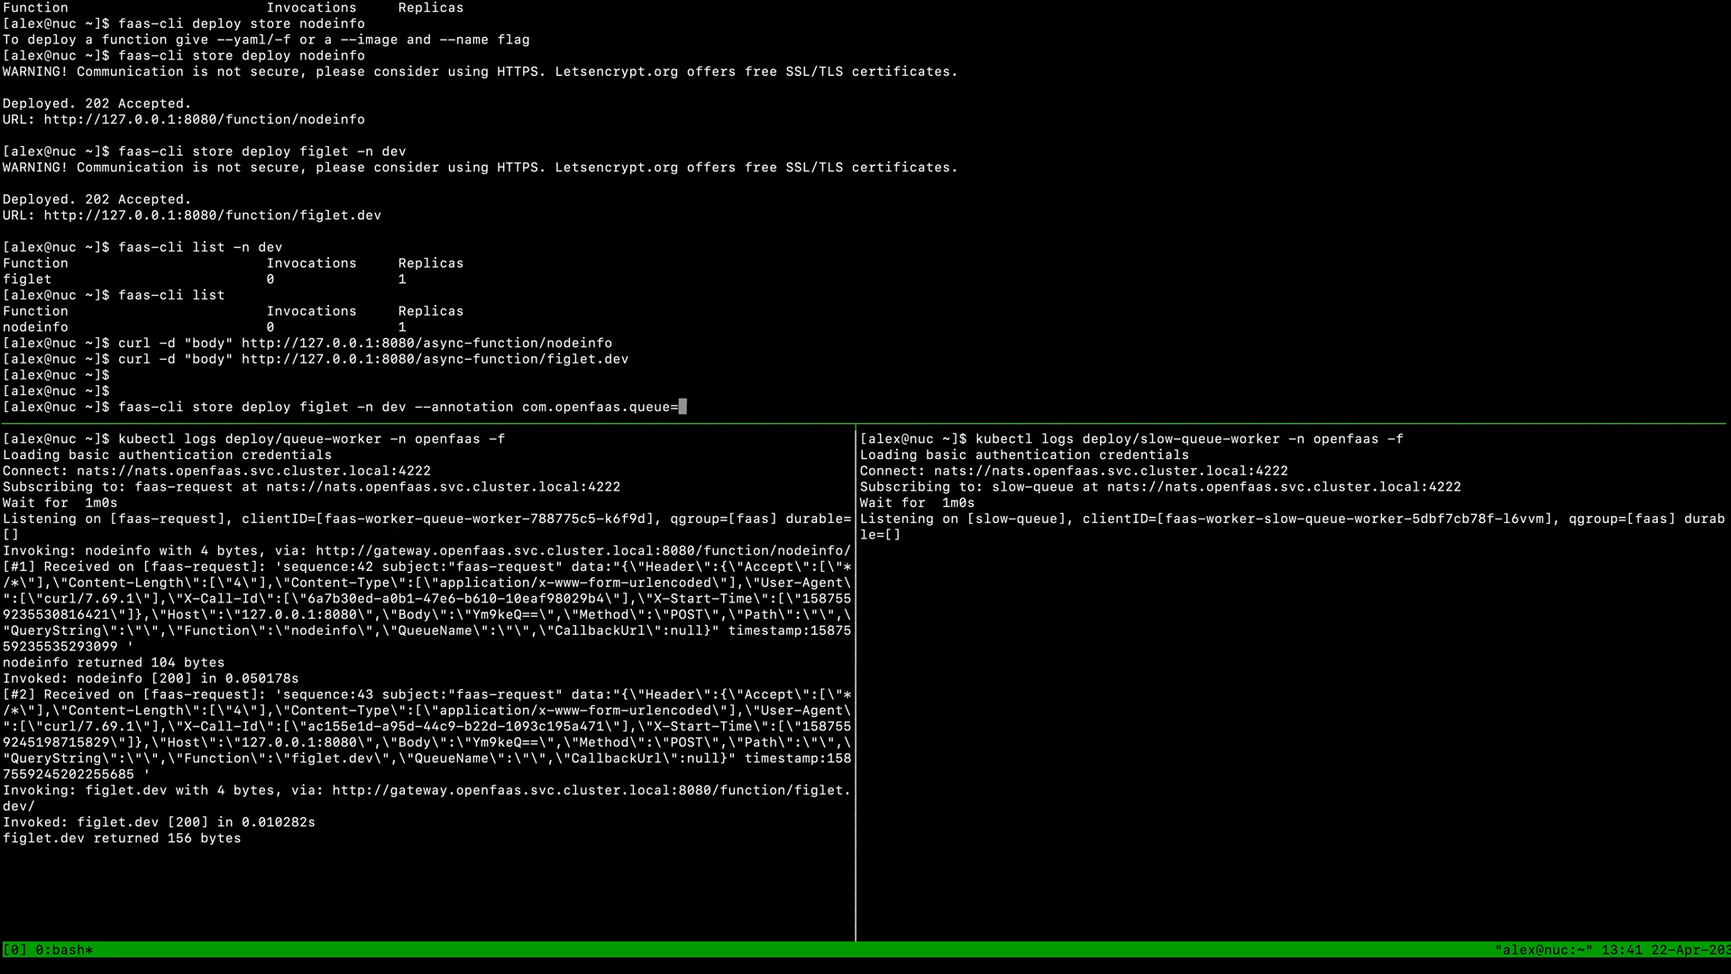
pyautogui.write('slow-queue')
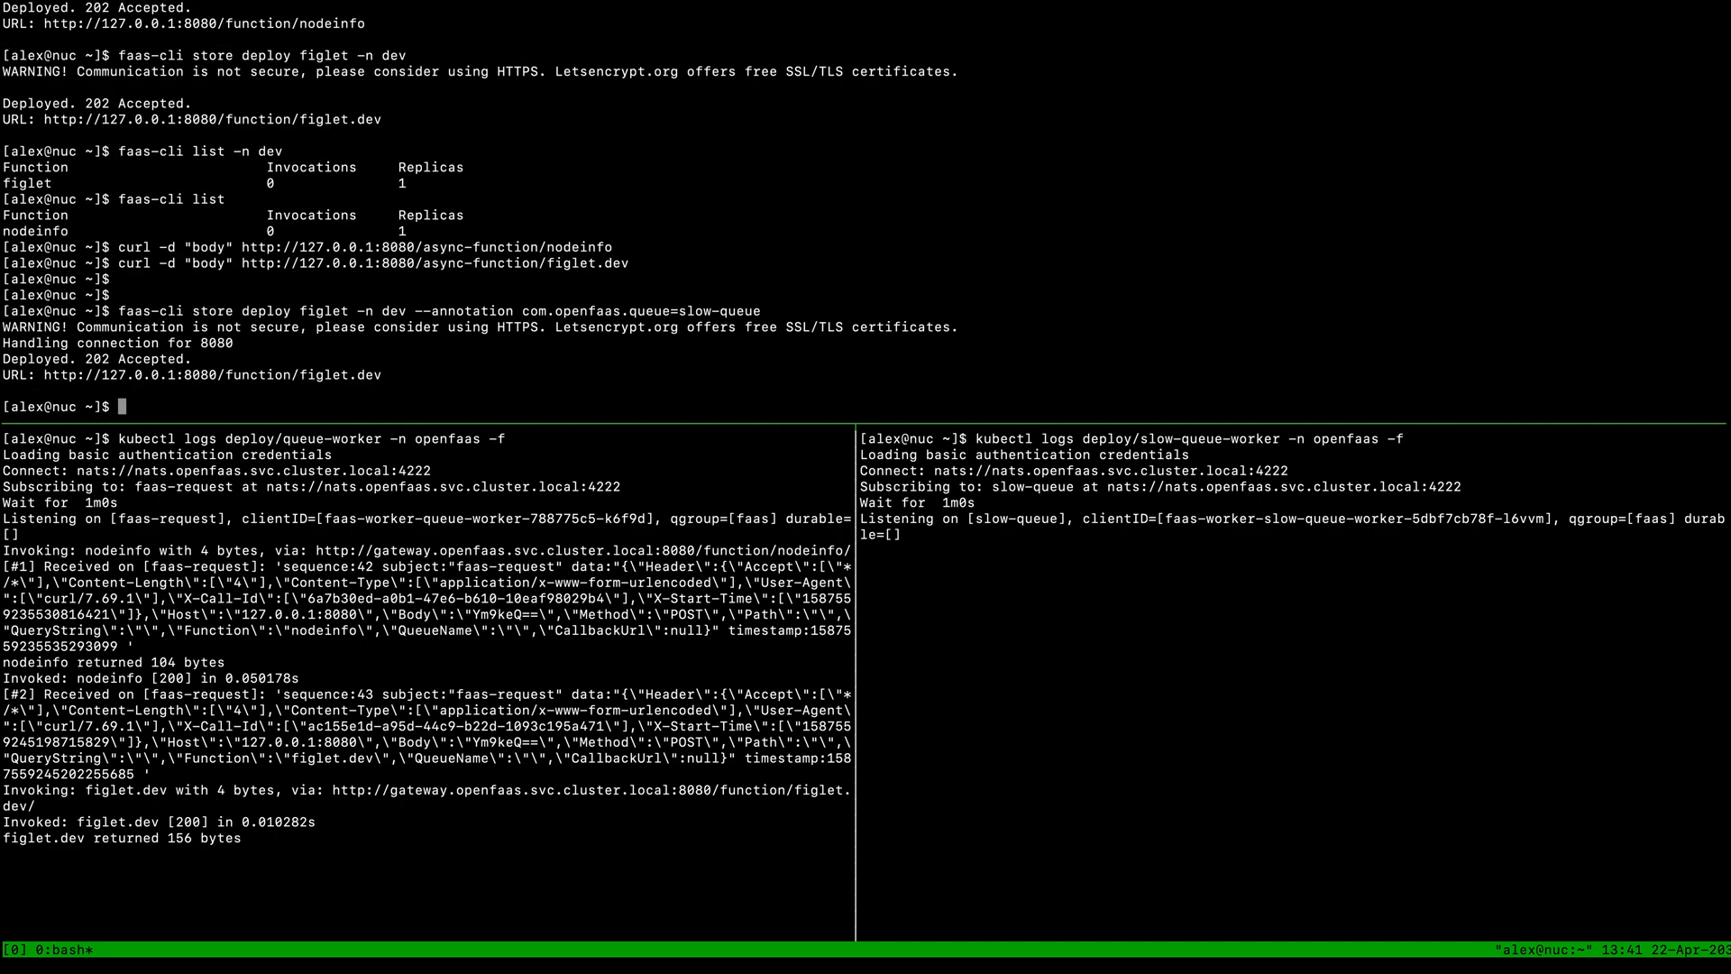
pyautogui.write('faas-cli describe -n dev figlet')
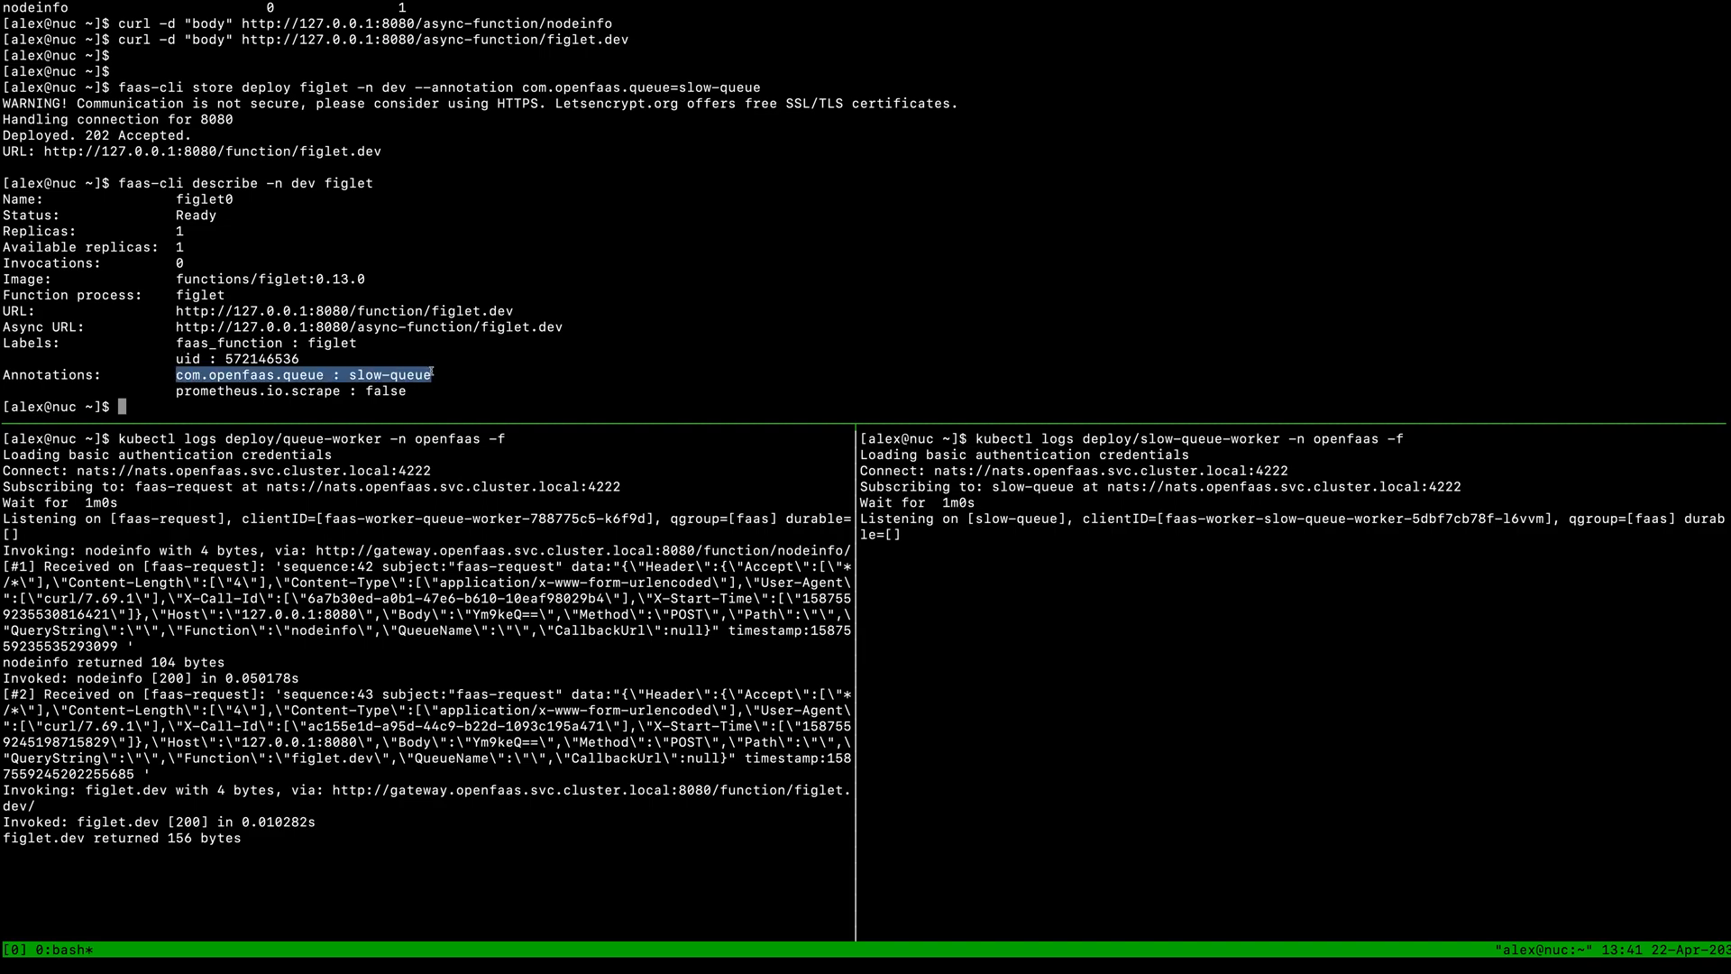
# List functions and highlight figlet's slow-queue annotation before the async figlet.dev call
pyautogui.write('faas-cli list')
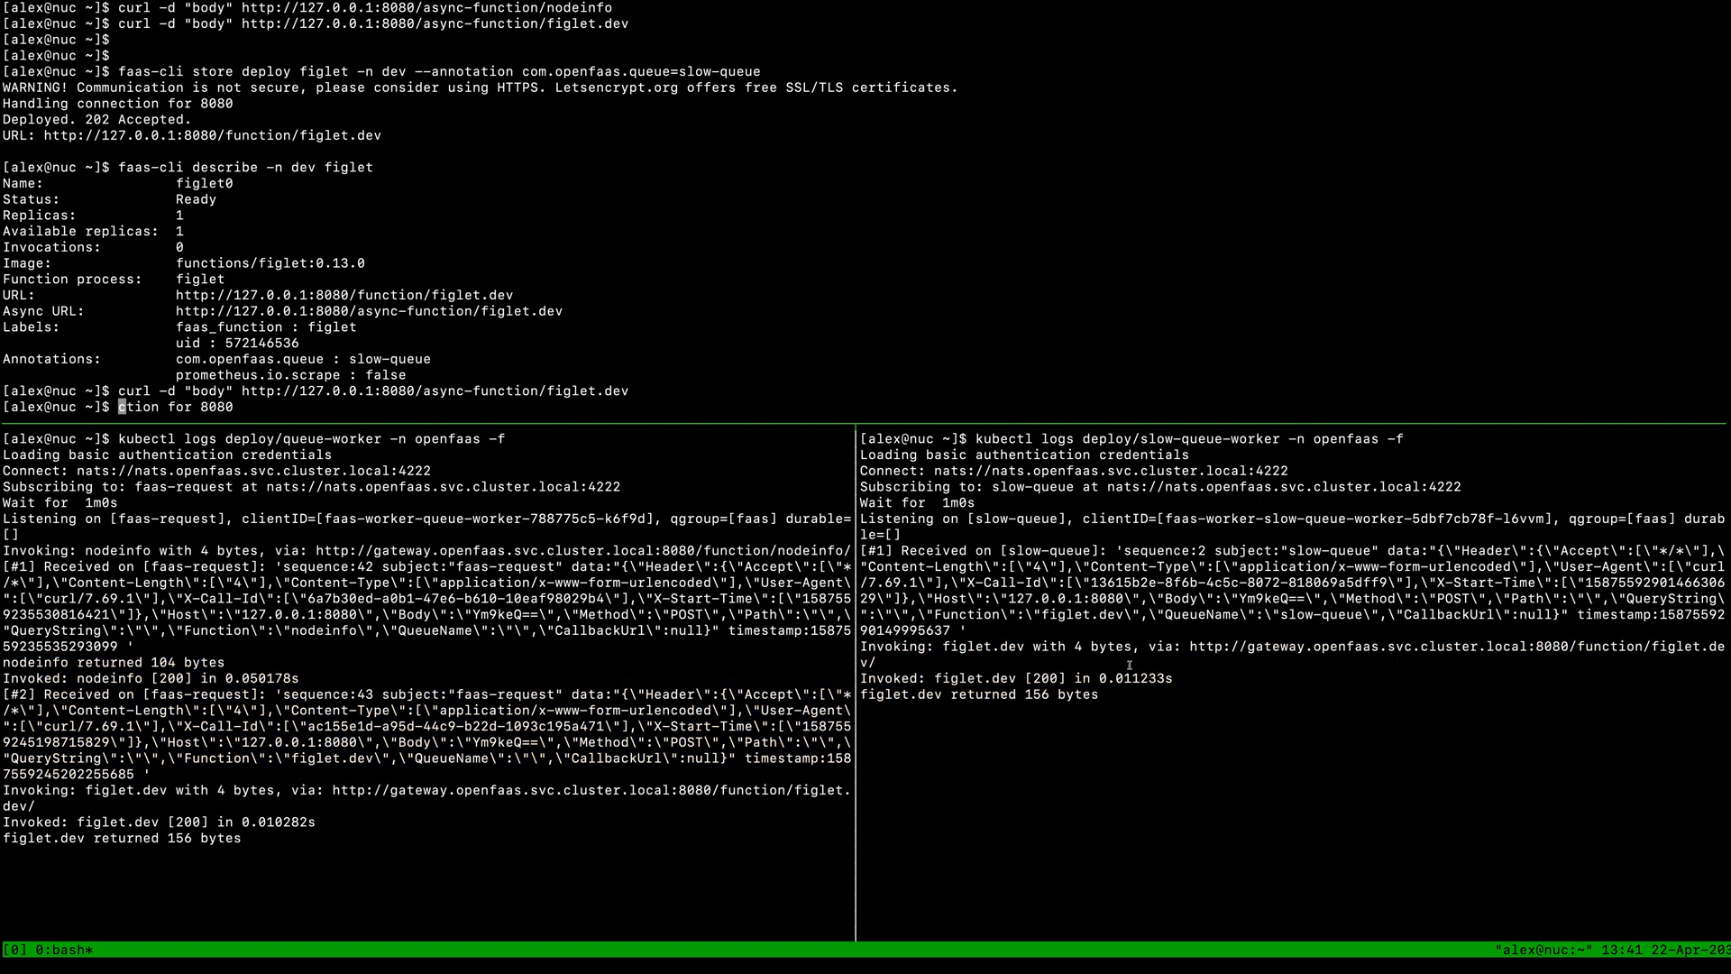
pyautogui.doubleClick(1203, 613)
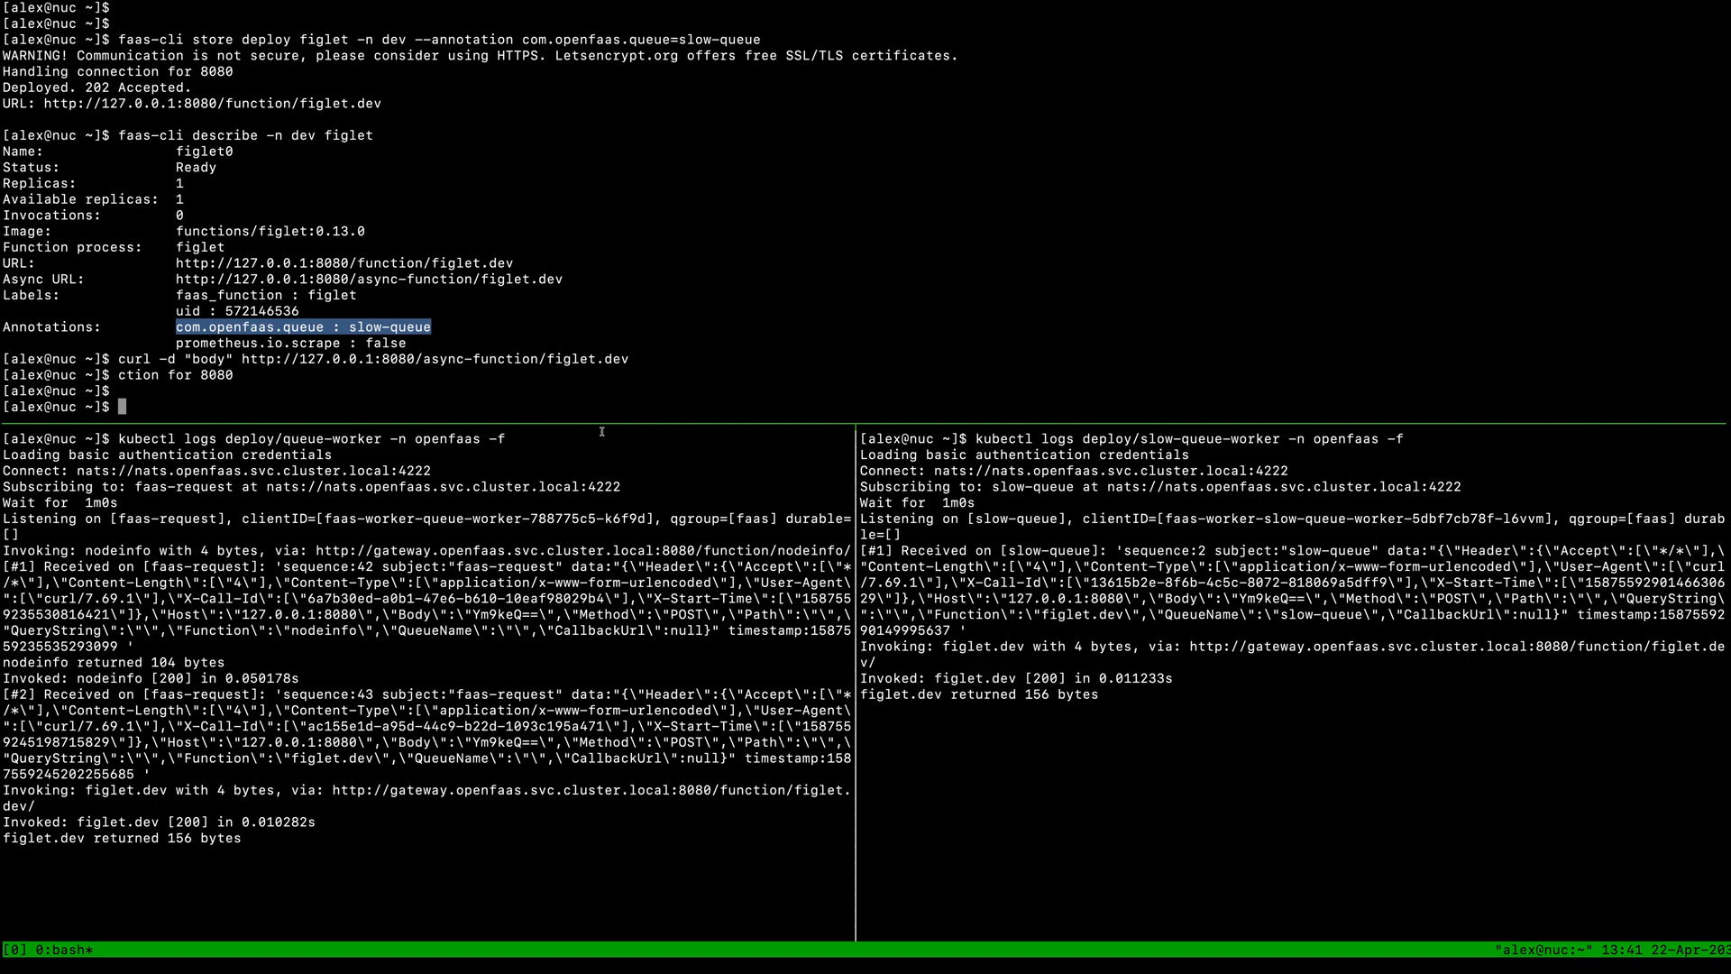
# Show kubectl get deploy -n openfaas and rerun the async curl to figlet.dev
pyautogui.write('kubectl get')
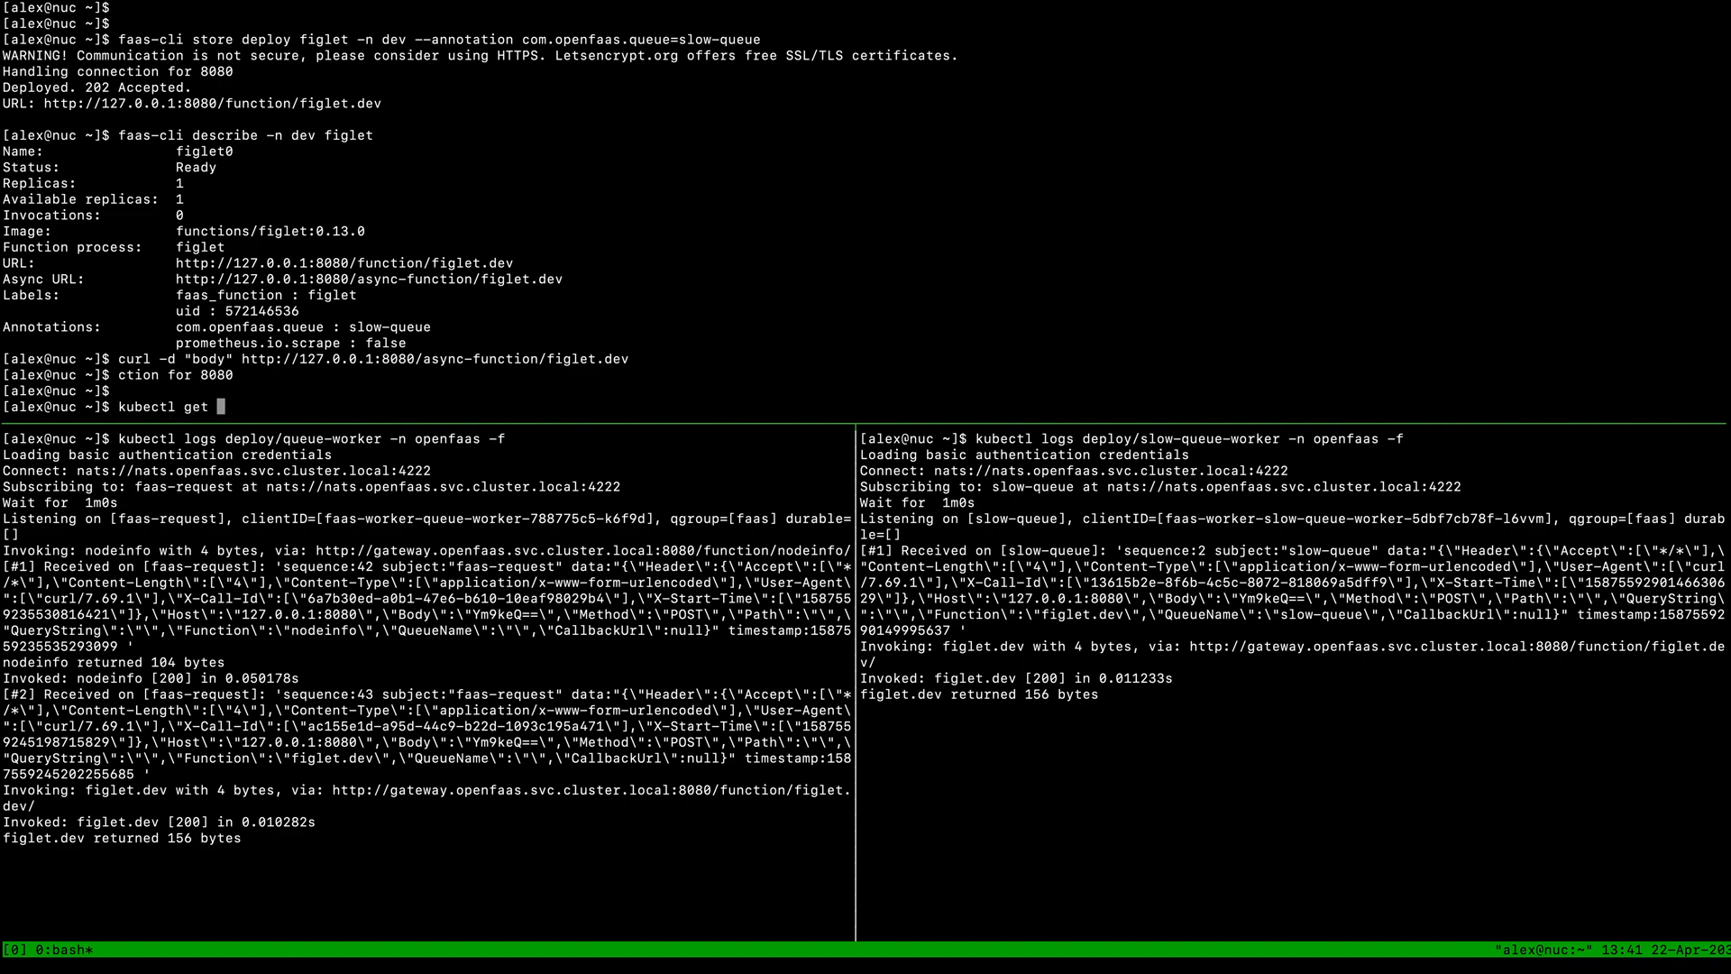
pyautogui.write('deploy -j')
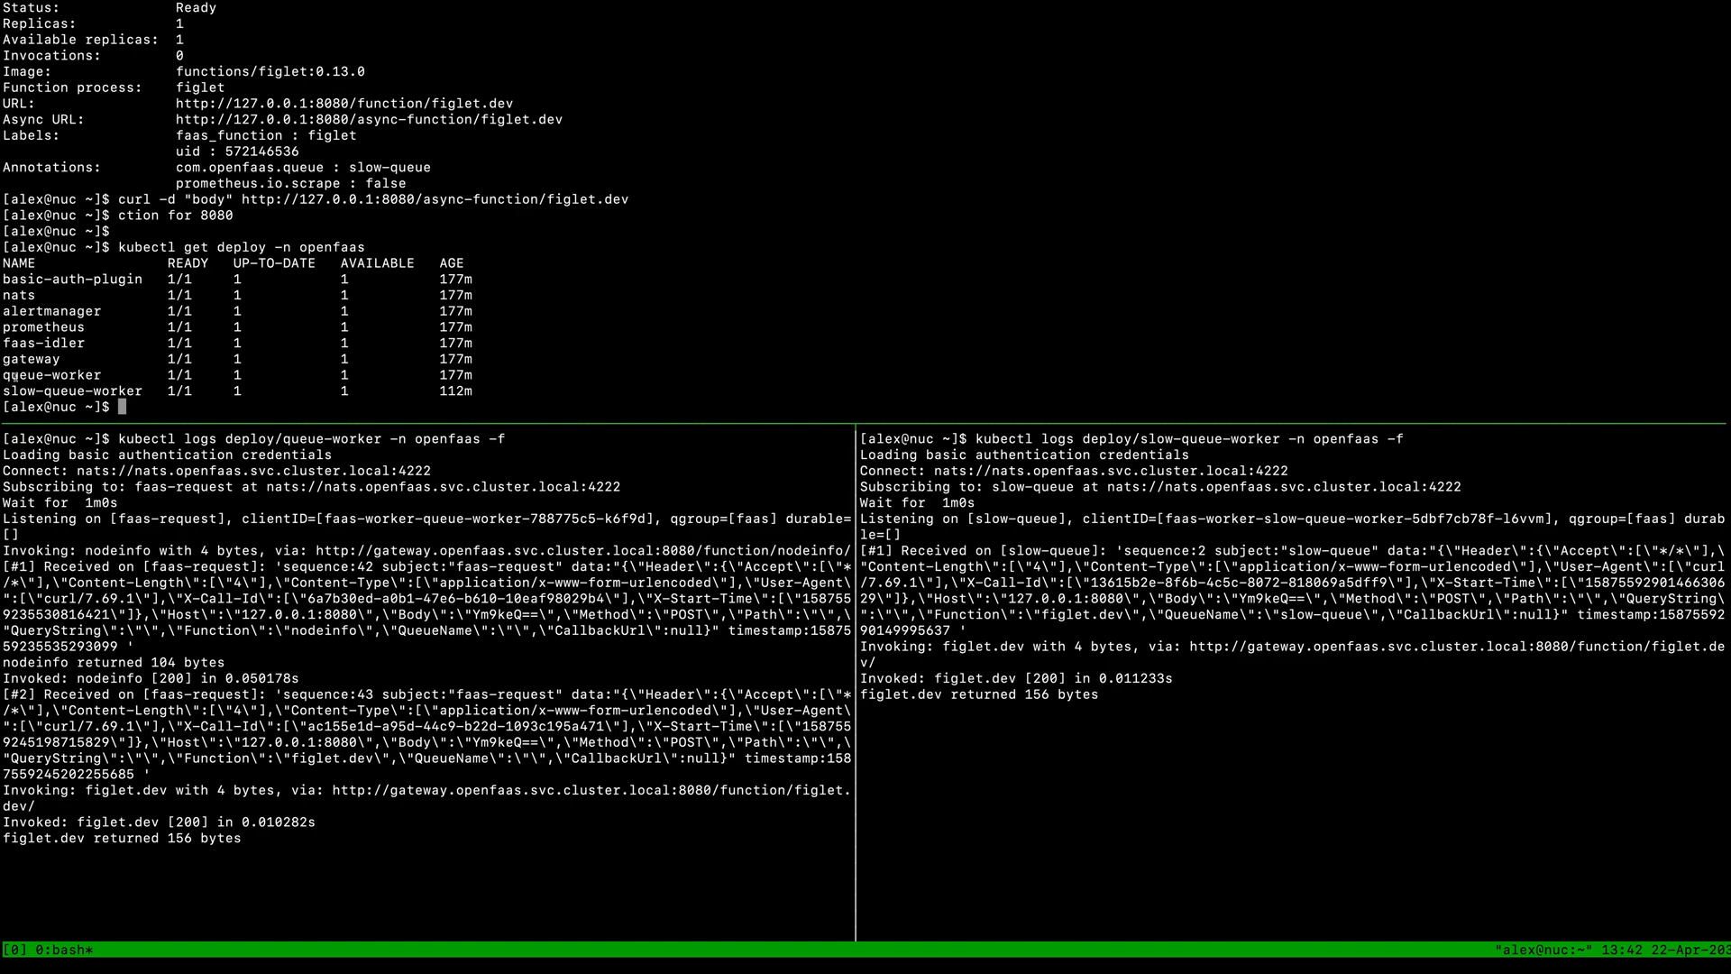
pyautogui.moveTo(21, 375); pyautogui.dragTo(474, 391)
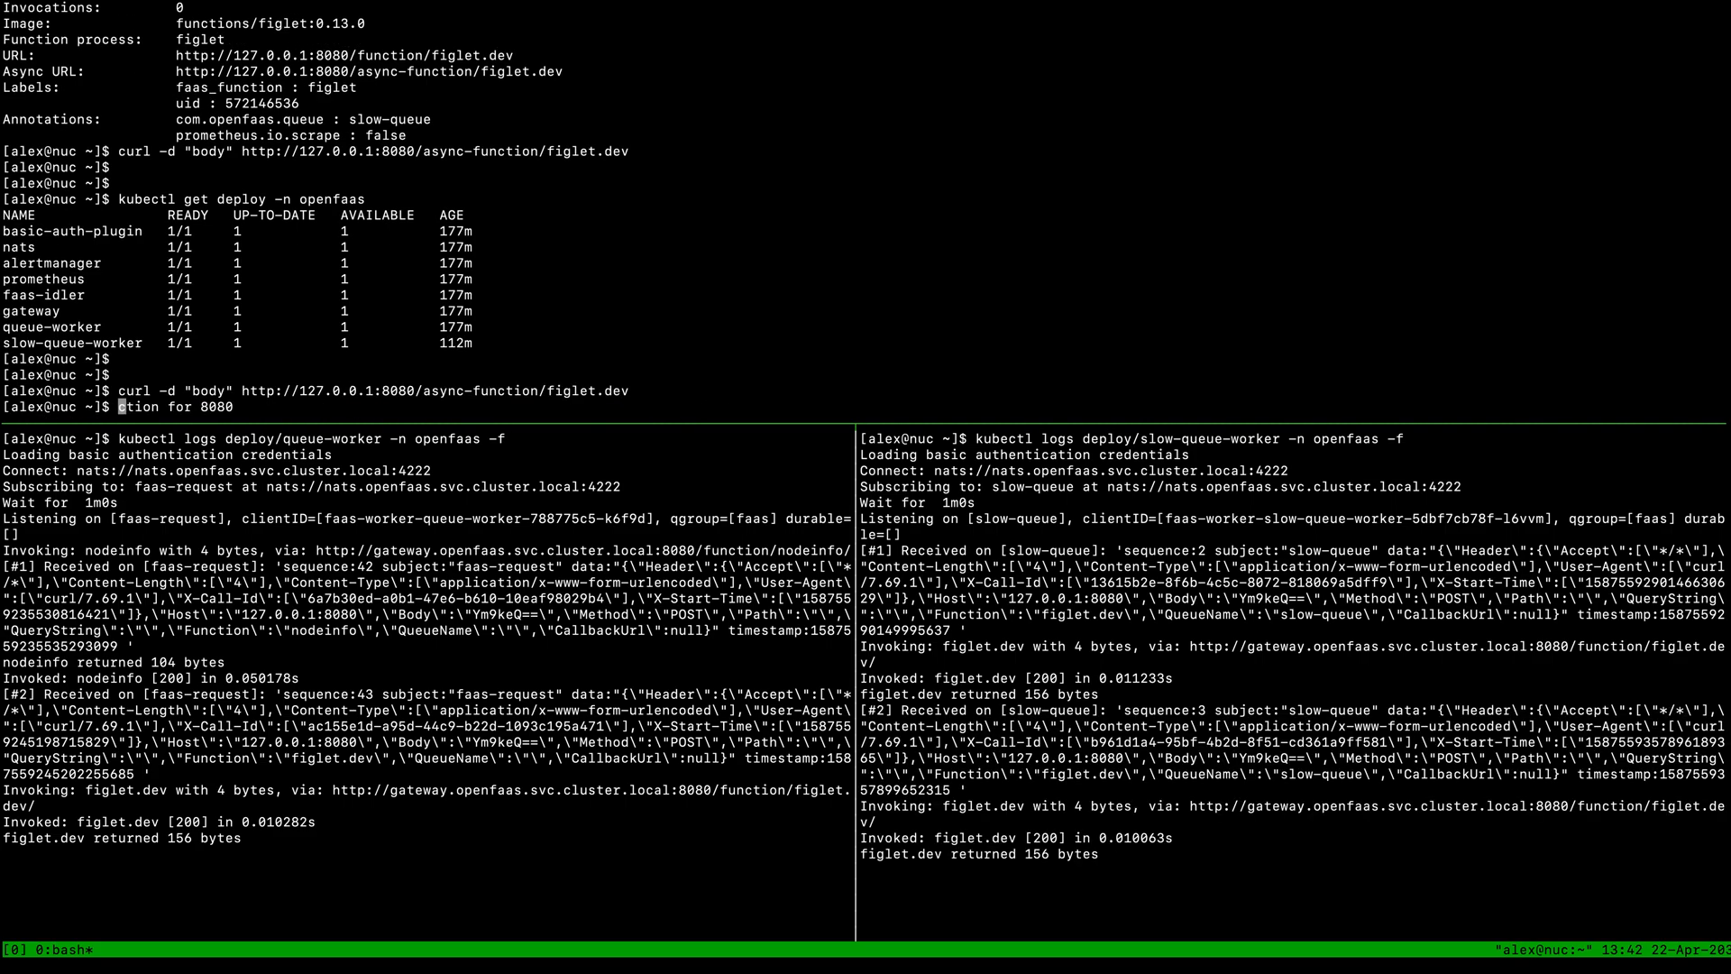
# Describe nodeinfo showing no queue annotation, then send an async "body" request handled by queue-worker
pyautogui.press('ctrl+r')
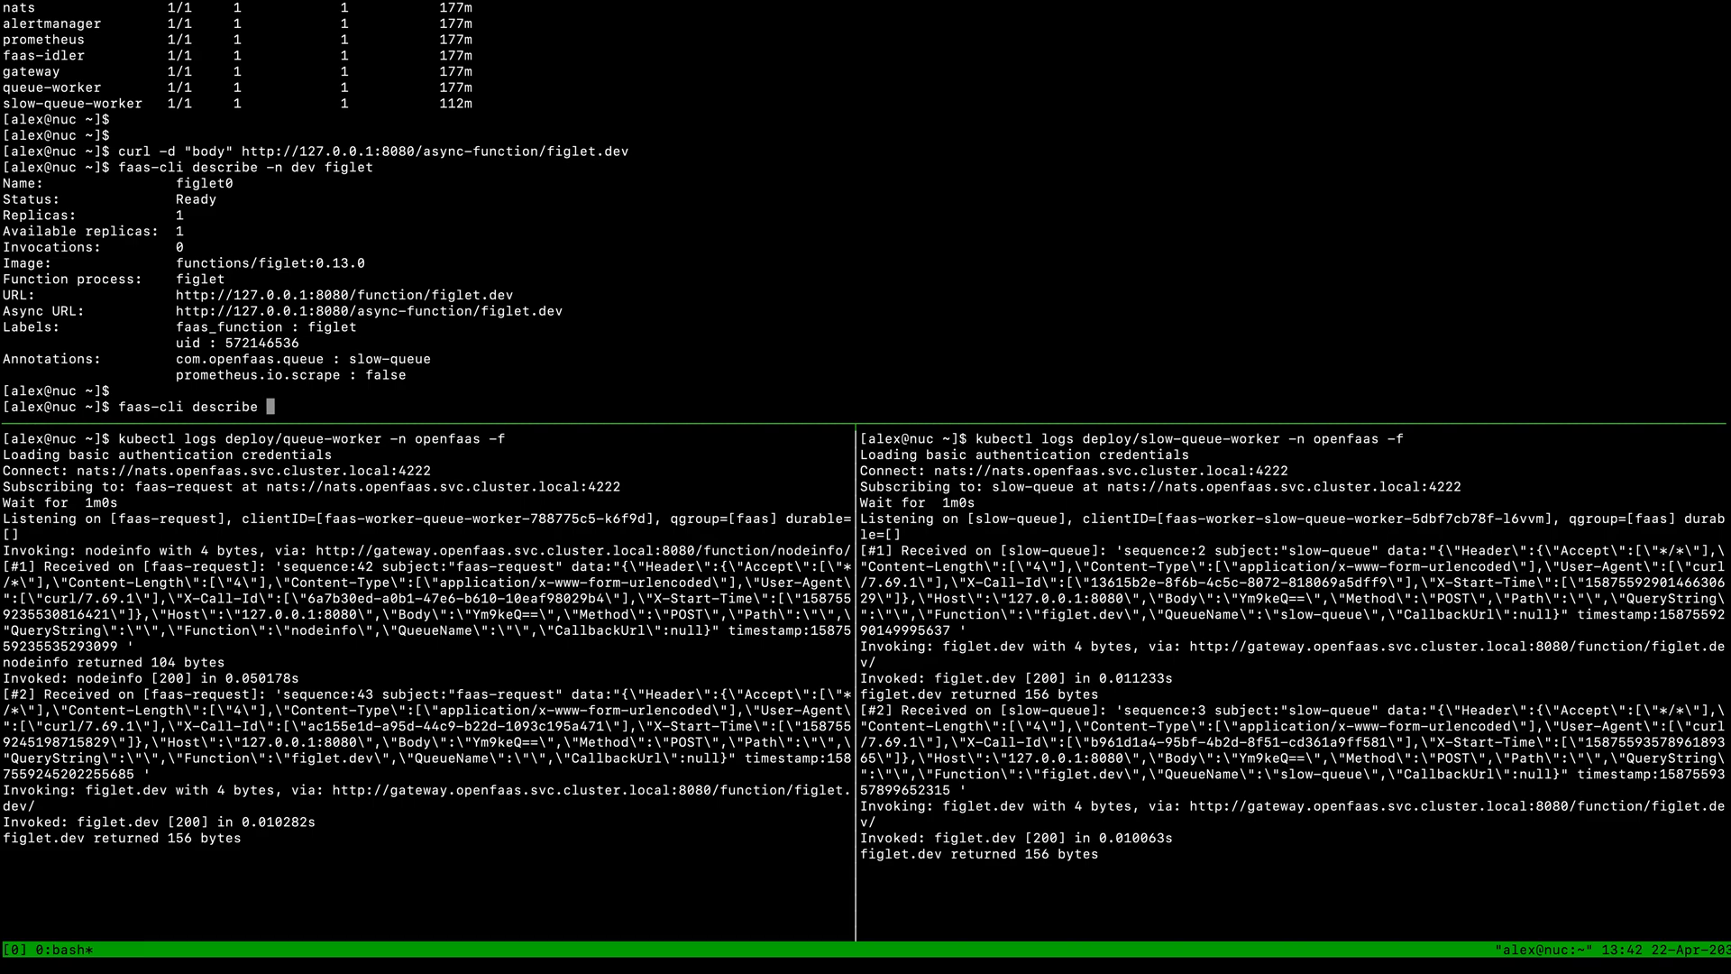
pyautogui.write('nodeinfo')
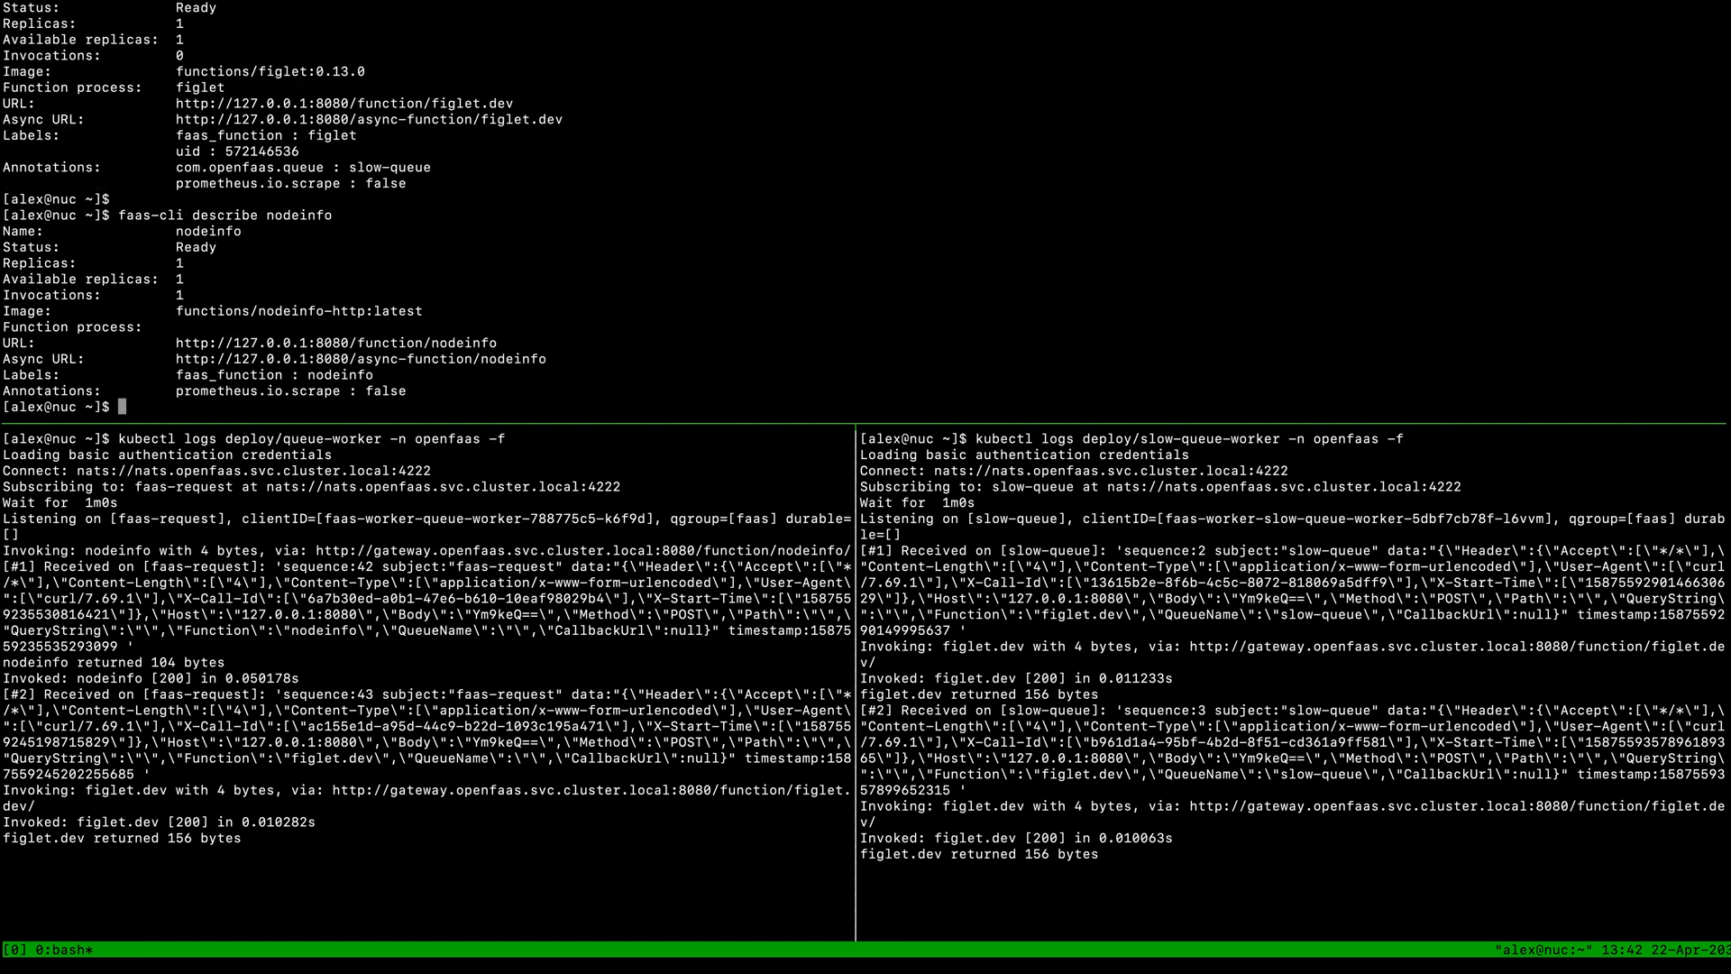
pyautogui.write('curl -d "body" http://127.0.0.1:8080/async-function/figlet.dev')
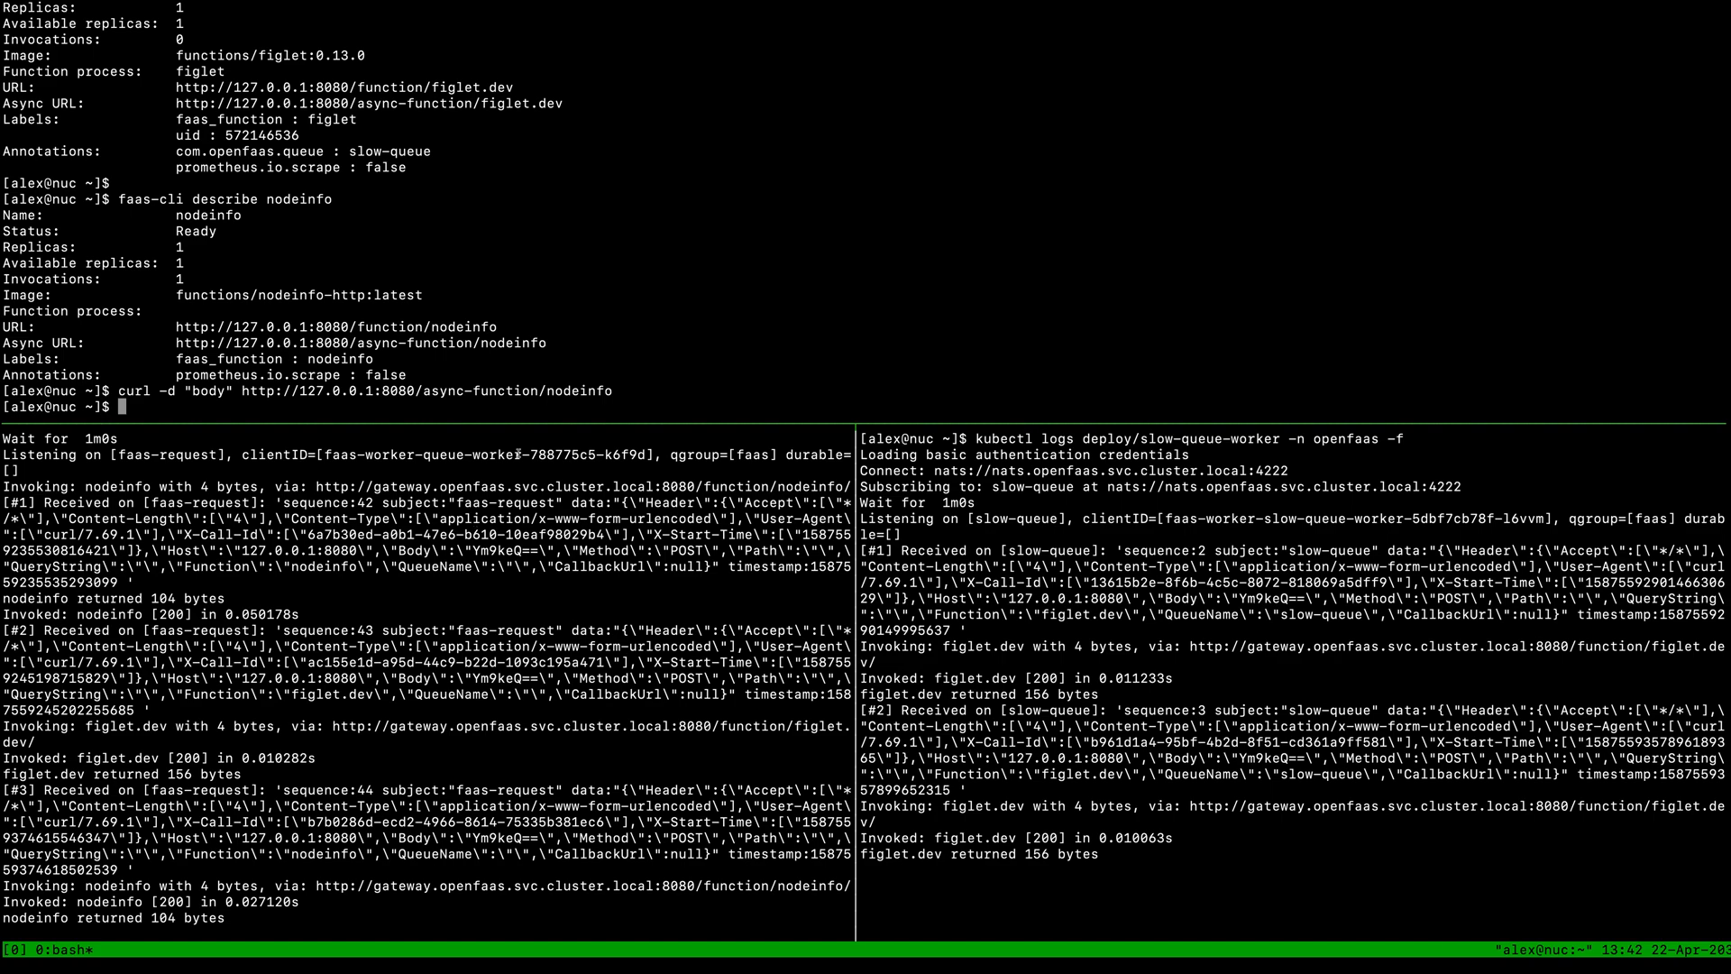
pyautogui.moveTo(395, 407)
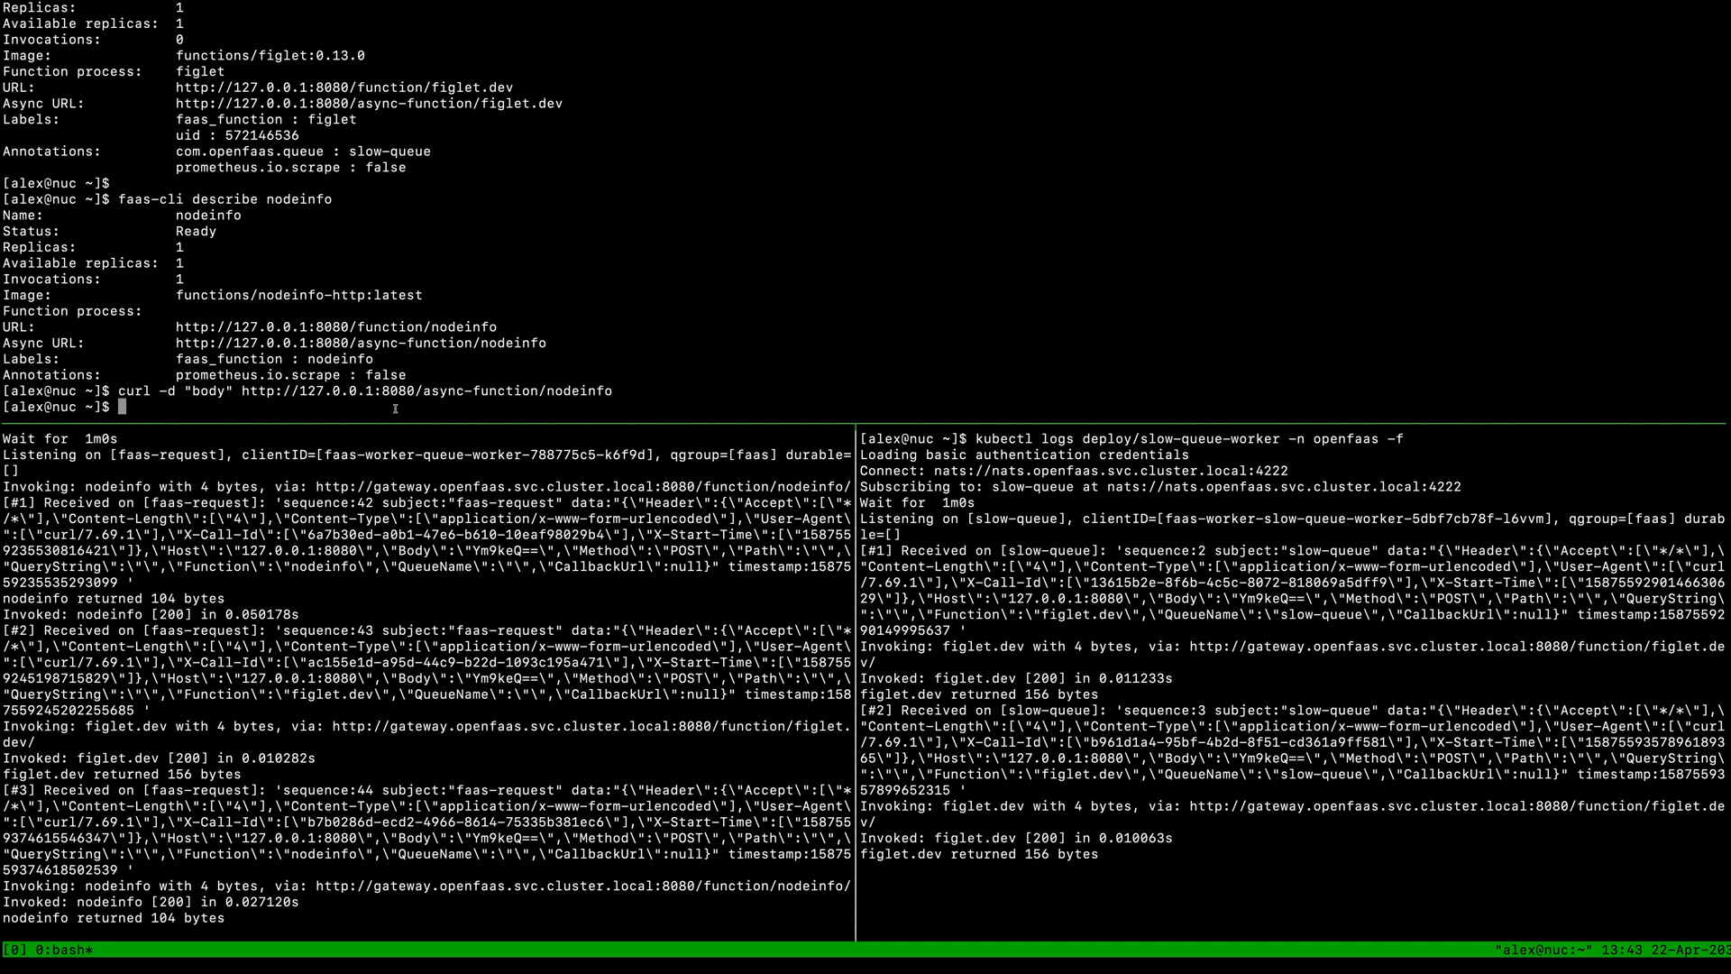